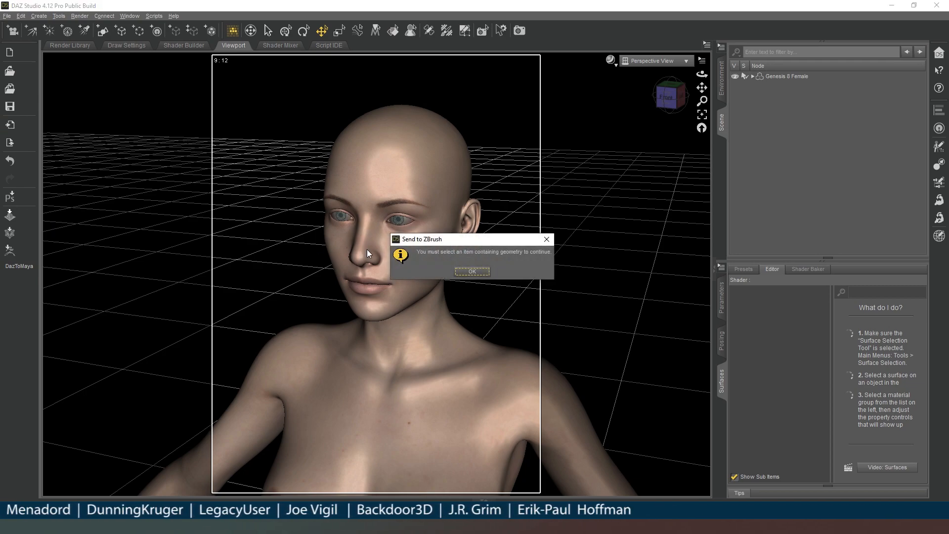
# Dismiss the selection warning and accept the GoZ export of Genesis 8 Female to ZBrush
pyautogui.click(473, 271)
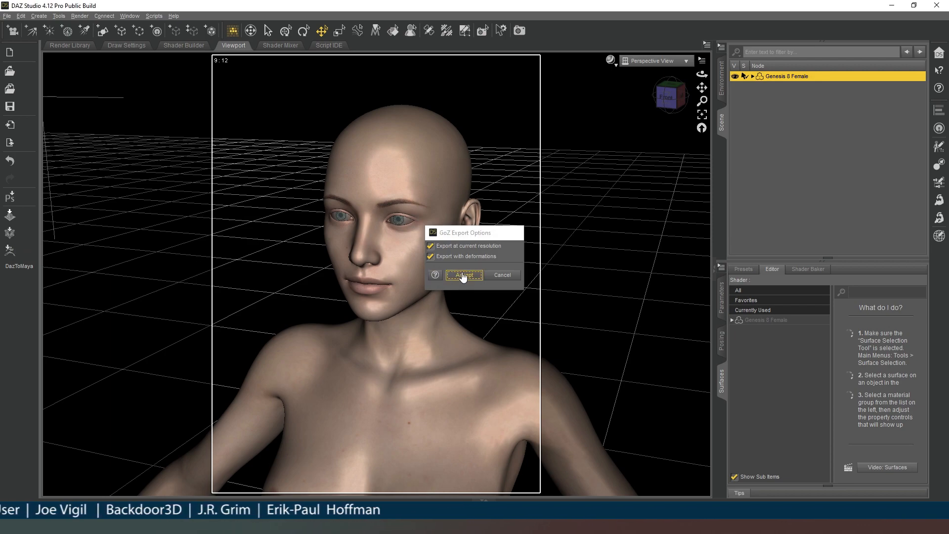
pyautogui.click(464, 274)
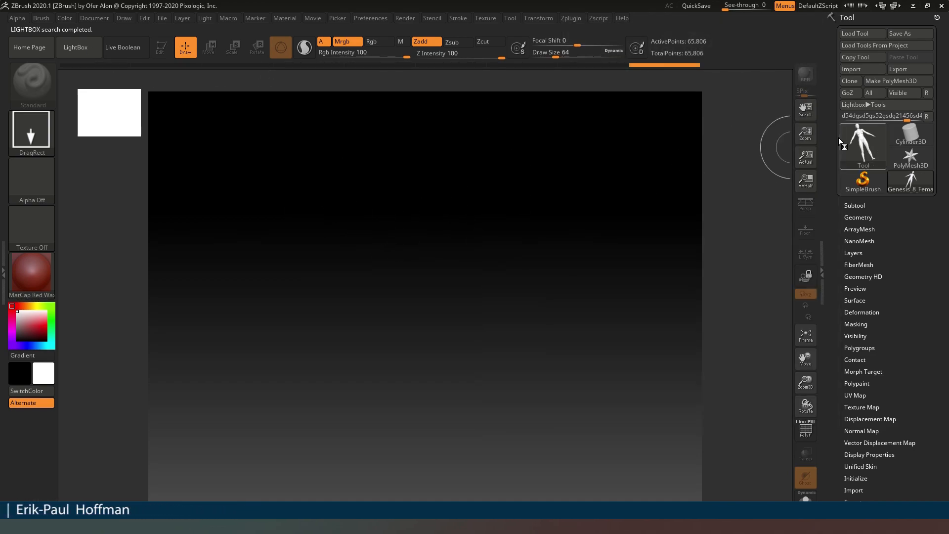
# Draw the Genesis_8_Female tool on the canvas and hide the body, keeping only the head
pyautogui.click(862, 146)
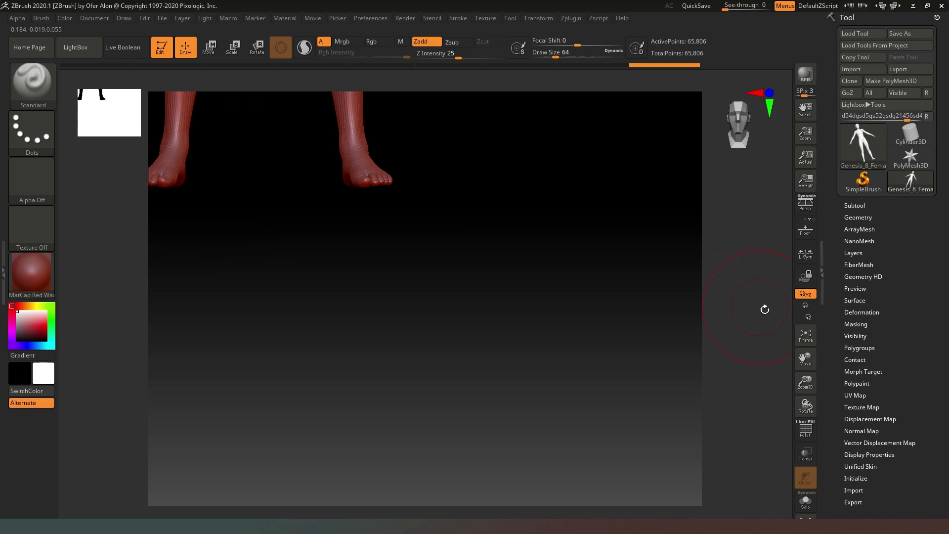
pyautogui.click(805, 335)
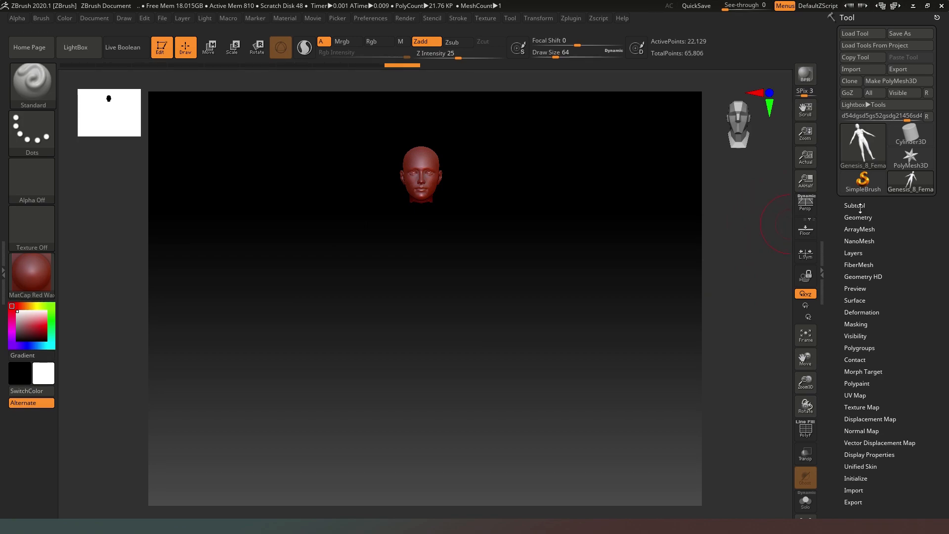
# Delete the hidden body via Geometry > Modify Topology > Del Hidden and rotate the head frontal
pyautogui.click(859, 218)
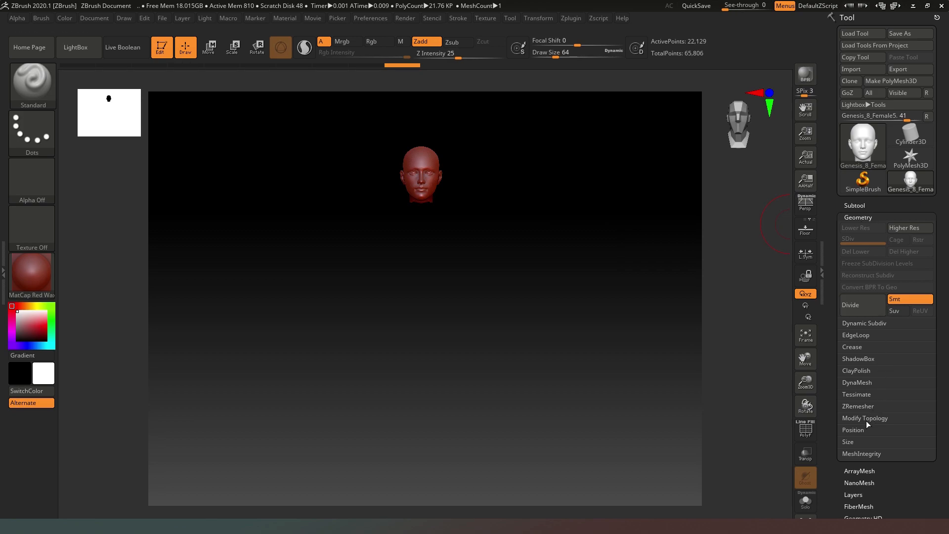
pyautogui.click(866, 418)
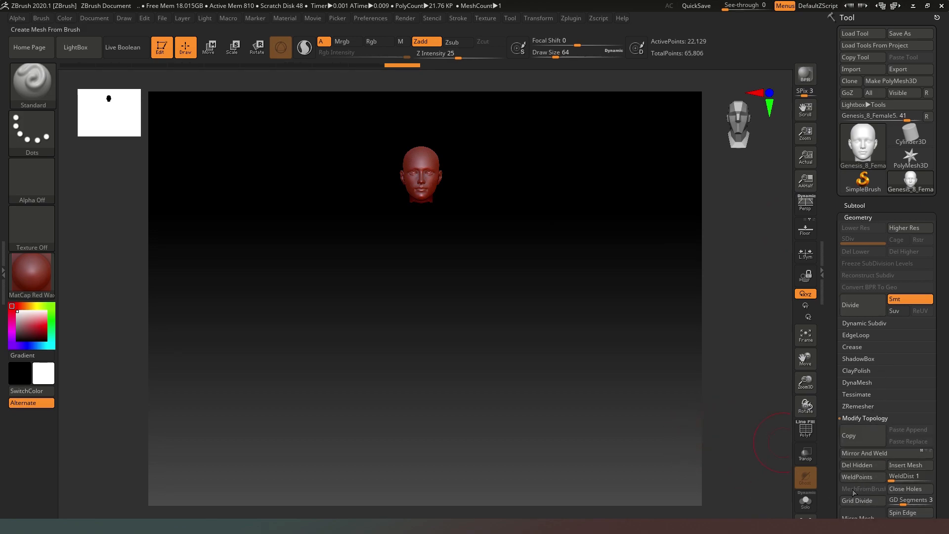
pyautogui.moveTo(861, 465)
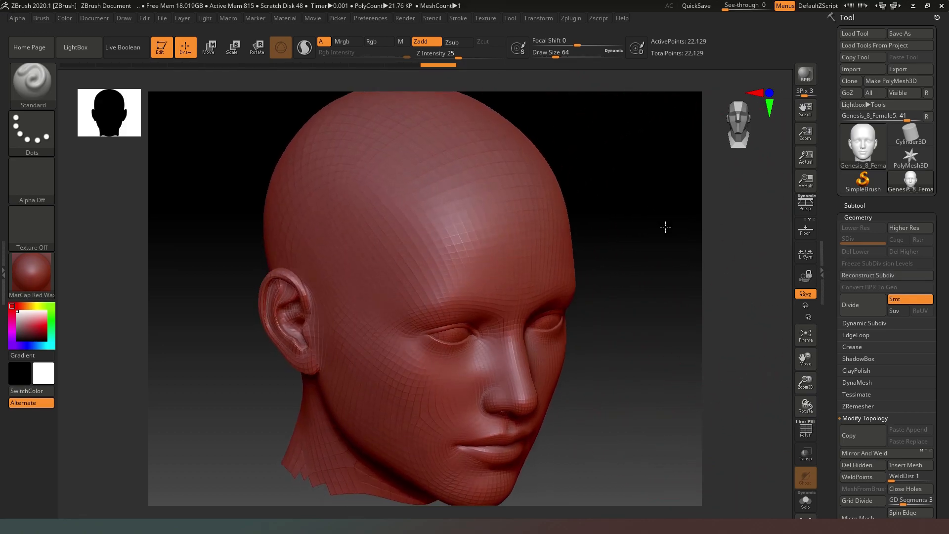
pyautogui.moveTo(665, 227); pyautogui.dragTo(661, 222)
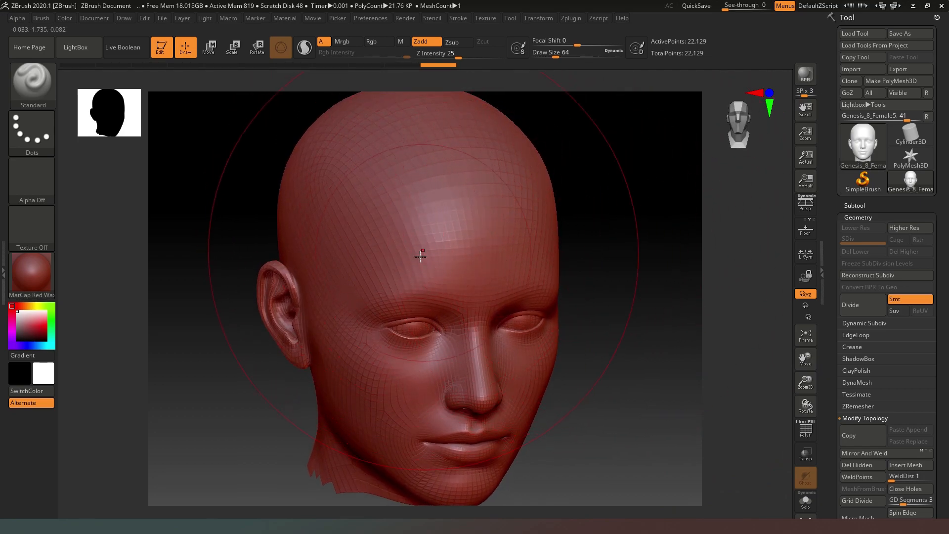
pyautogui.moveTo(421, 254); pyautogui.dragTo(481, 339)
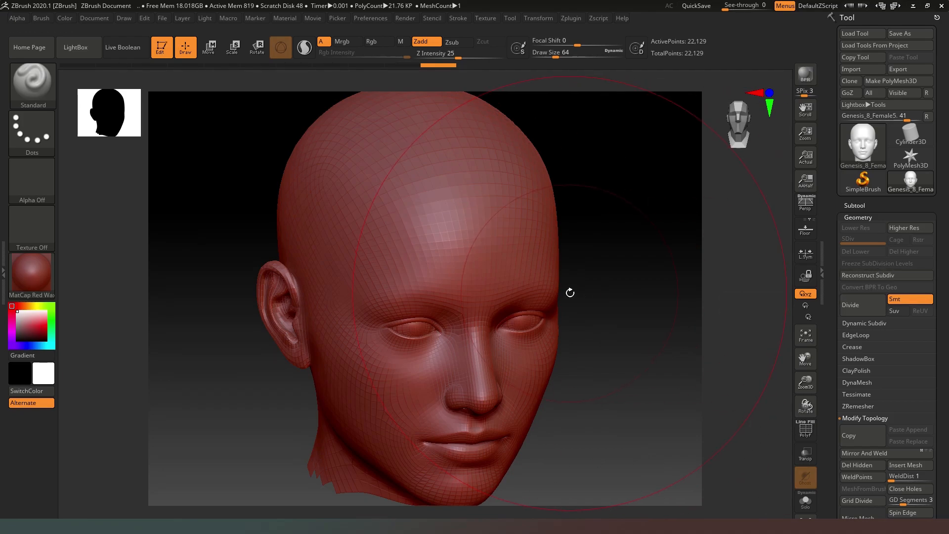
# Divide the head mesh repeatedly until it reaches SDiv 5, about 5.5 million points
pyautogui.click(851, 305)
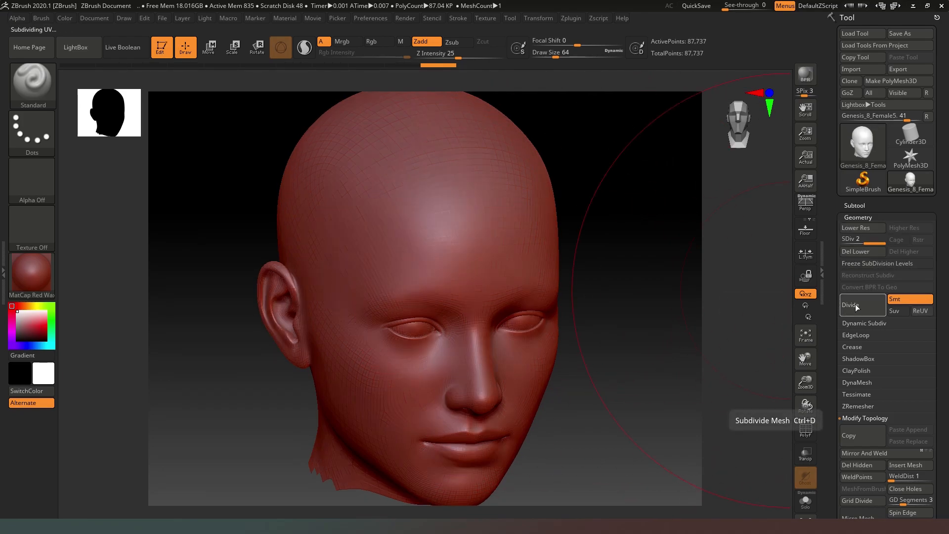
pyautogui.click(851, 305)
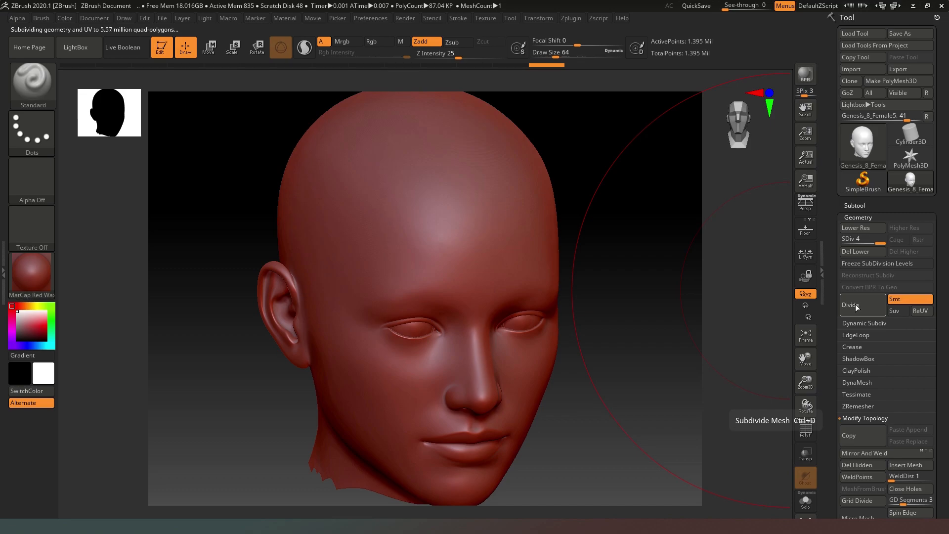
pyautogui.click(850, 304)
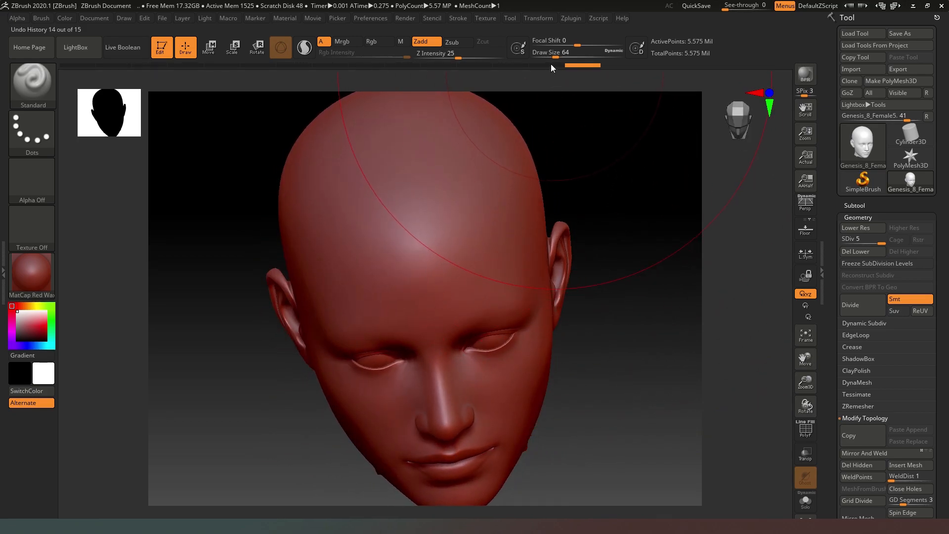
# With MaskPen freehand, paint the mask over the top of the head and front hairline
pyautogui.click(577, 53)
pyautogui.write('8')
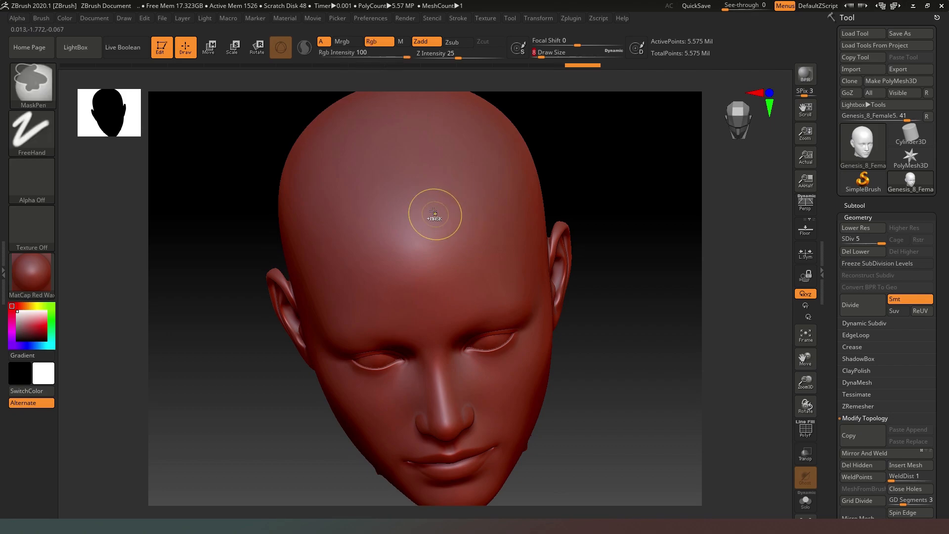
pyautogui.moveTo(434, 214); pyautogui.dragTo(424, 117)
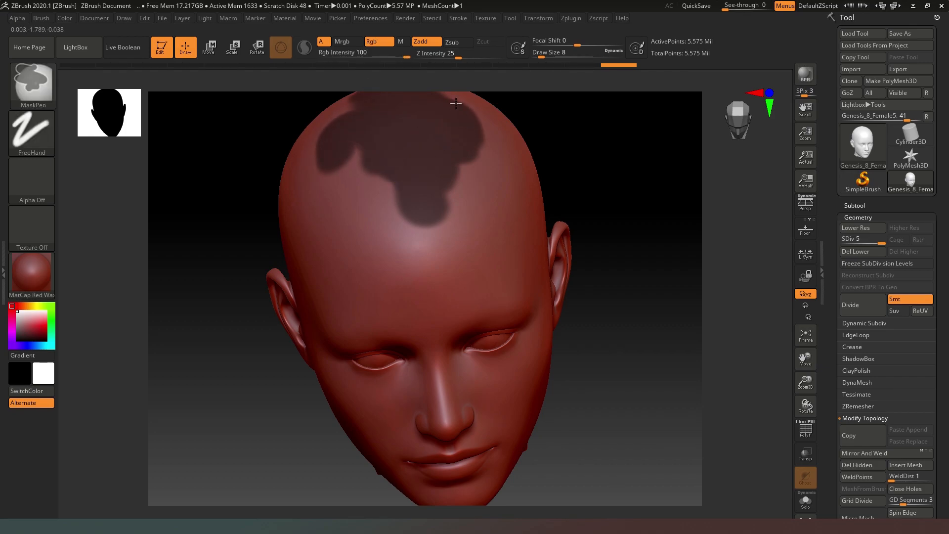
pyautogui.moveTo(456, 103); pyautogui.dragTo(489, 168)
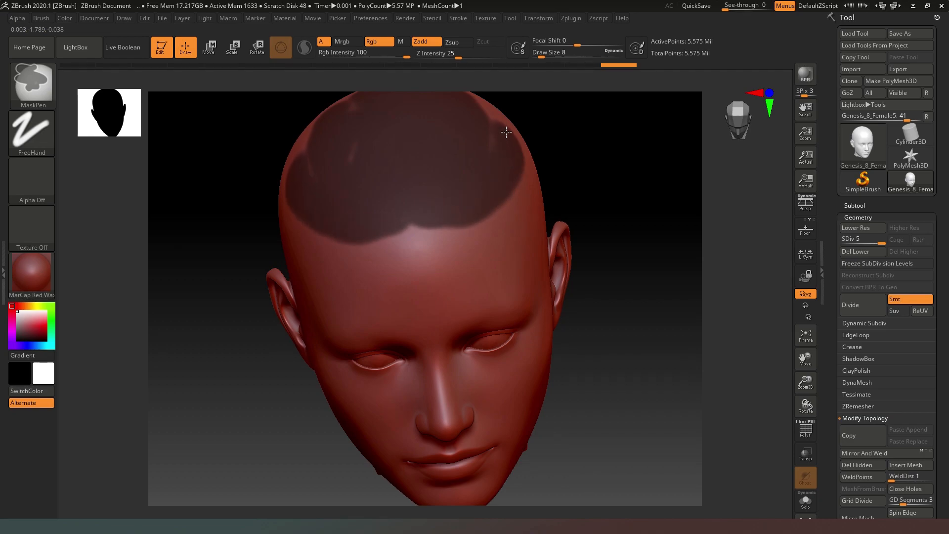
pyautogui.moveTo(357, 106)
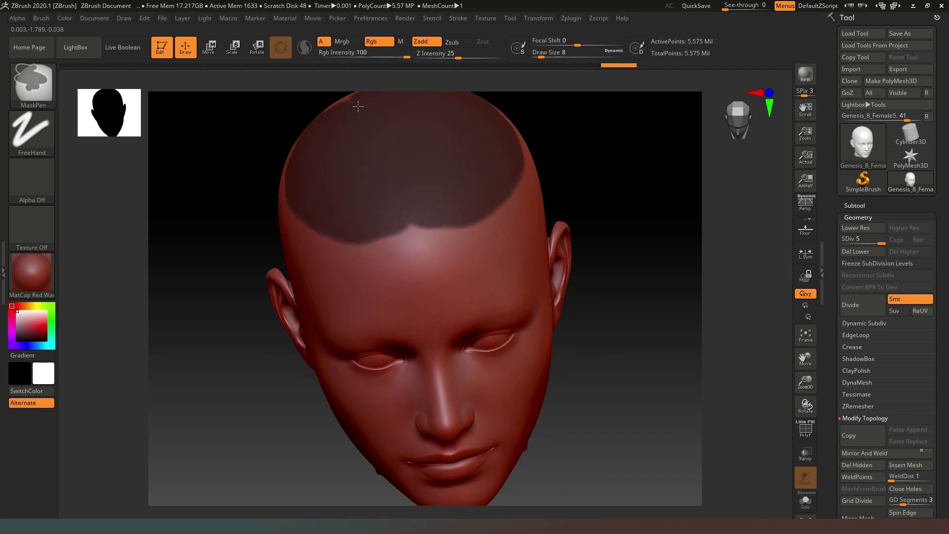
pyautogui.moveTo(357, 107); pyautogui.dragTo(586, 98)
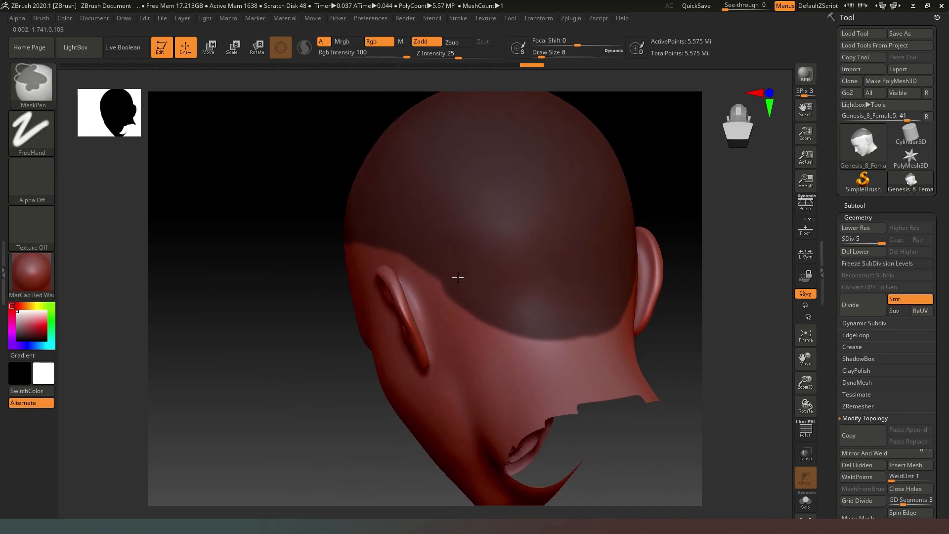
# Extend the mask over the back of the head, rotating around to check the hairline
pyautogui.moveTo(457, 277); pyautogui.dragTo(393, 304)
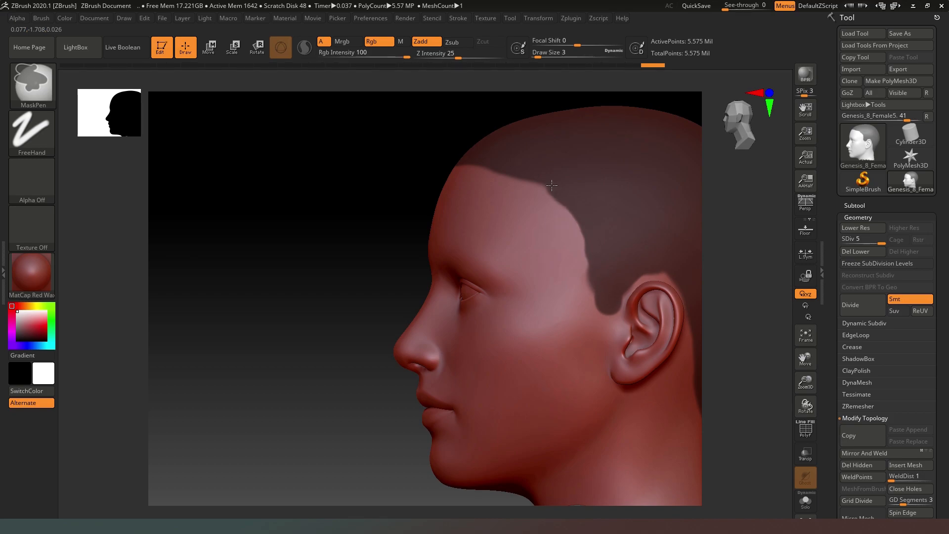
pyautogui.moveTo(551, 185); pyautogui.dragTo(347, 263)
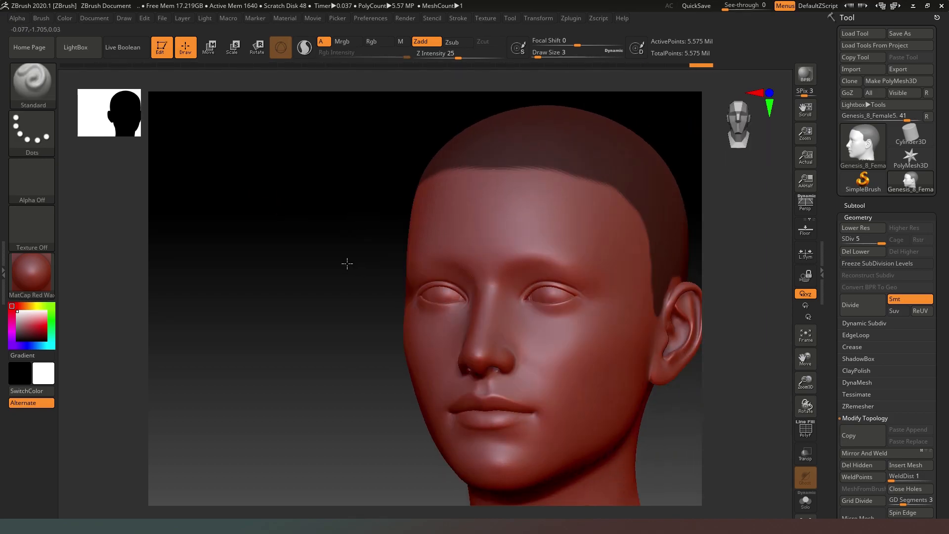
pyautogui.click(805, 336)
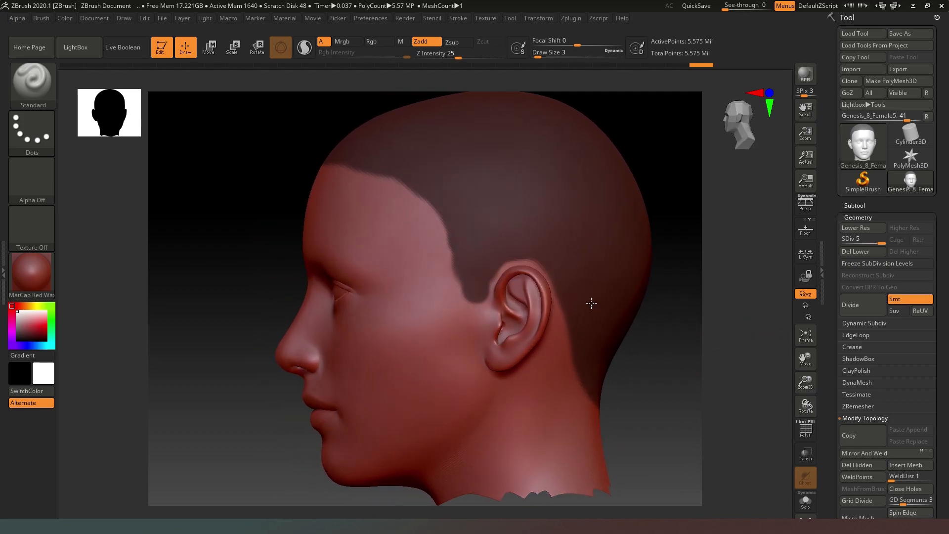
pyautogui.moveTo(592, 304); pyautogui.dragTo(613, 320)
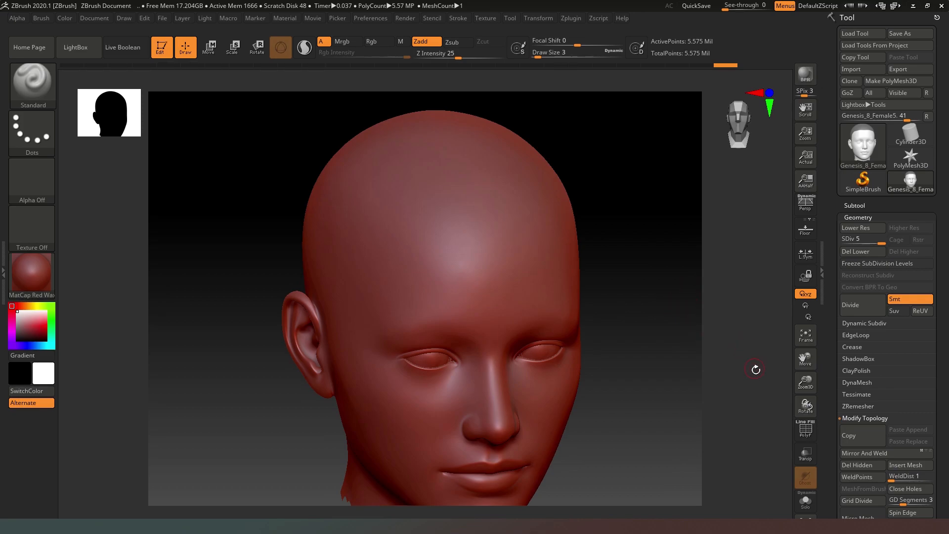
# Show polygroup colours and isolate the scalp cap polygroup, hiding the face
pyautogui.click(804, 430)
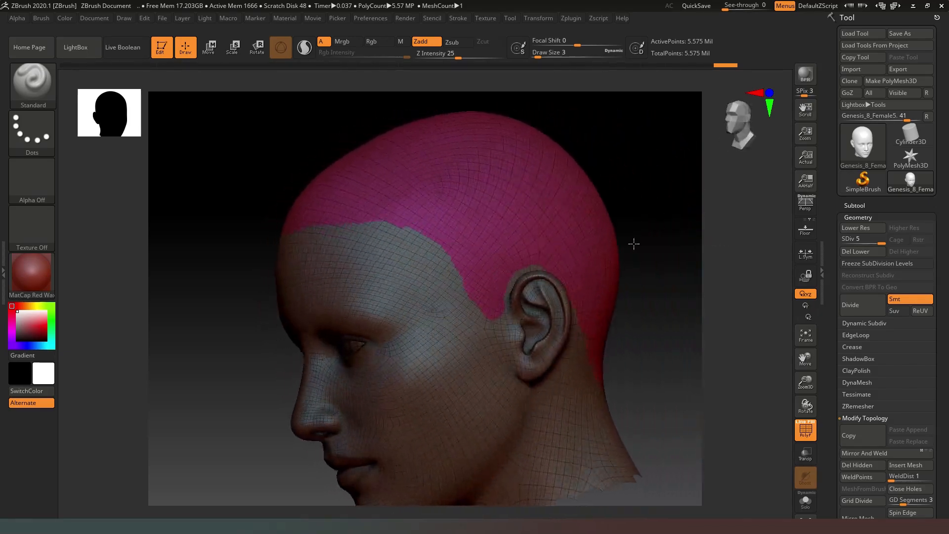
pyautogui.moveTo(634, 244); pyautogui.dragTo(664, 299)
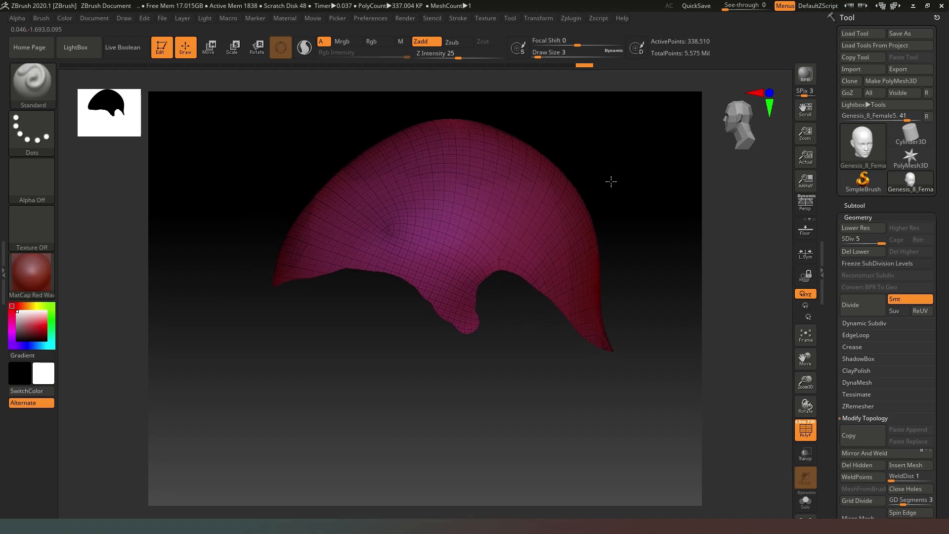
pyautogui.moveTo(611, 182); pyautogui.dragTo(538, 238)
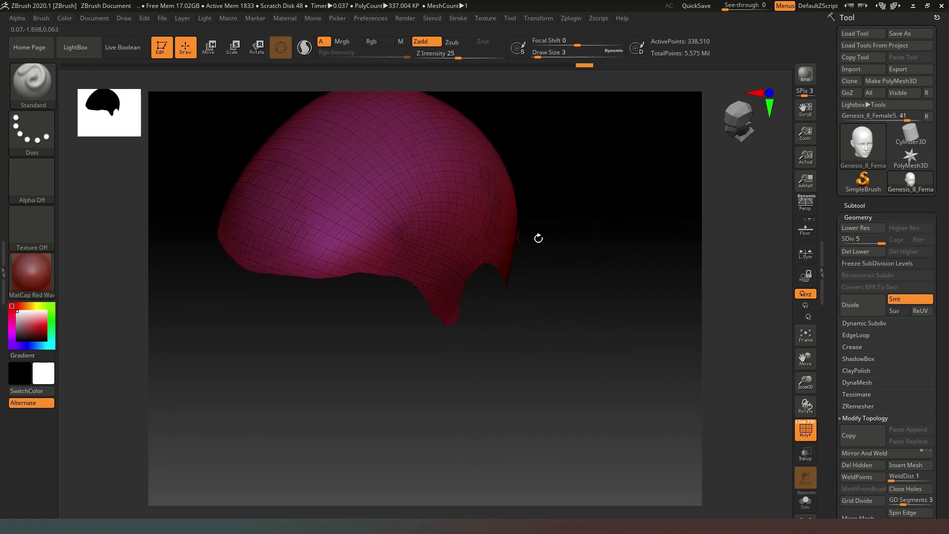
pyautogui.moveTo(433, 220)
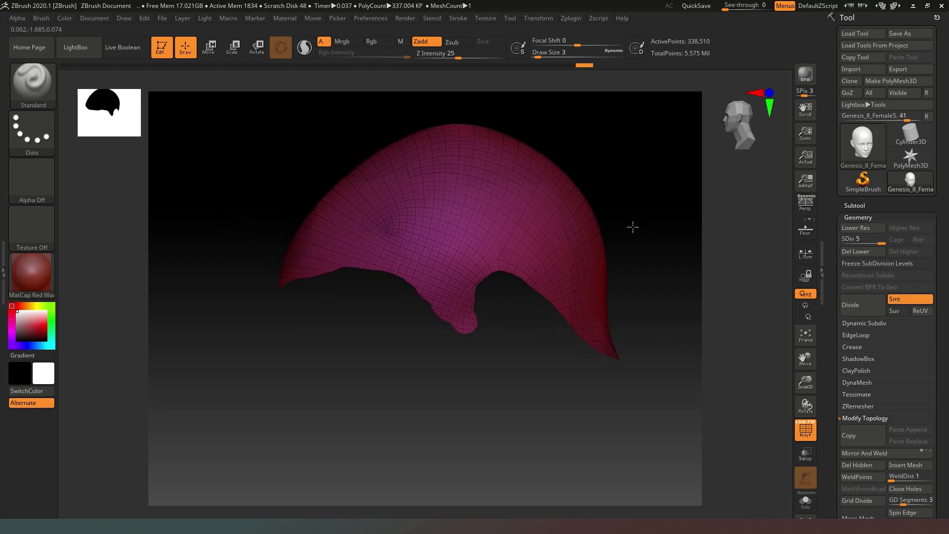
pyautogui.click(576, 53)
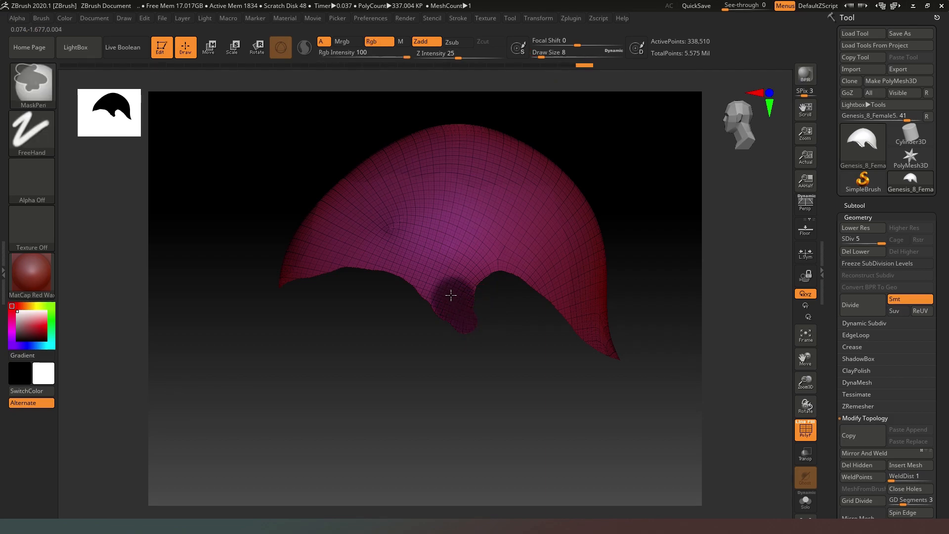
pyautogui.moveTo(451, 296); pyautogui.dragTo(525, 218)
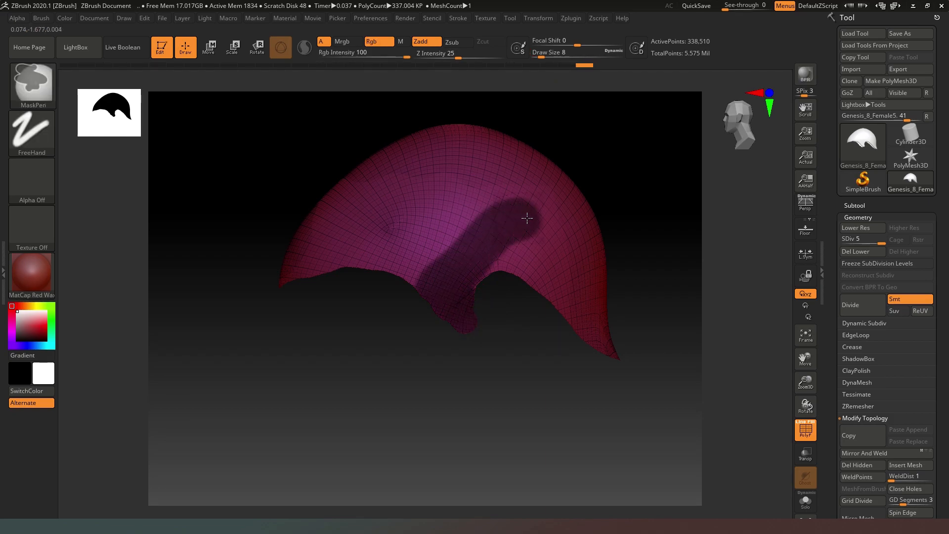
pyautogui.moveTo(527, 217); pyautogui.dragTo(567, 287)
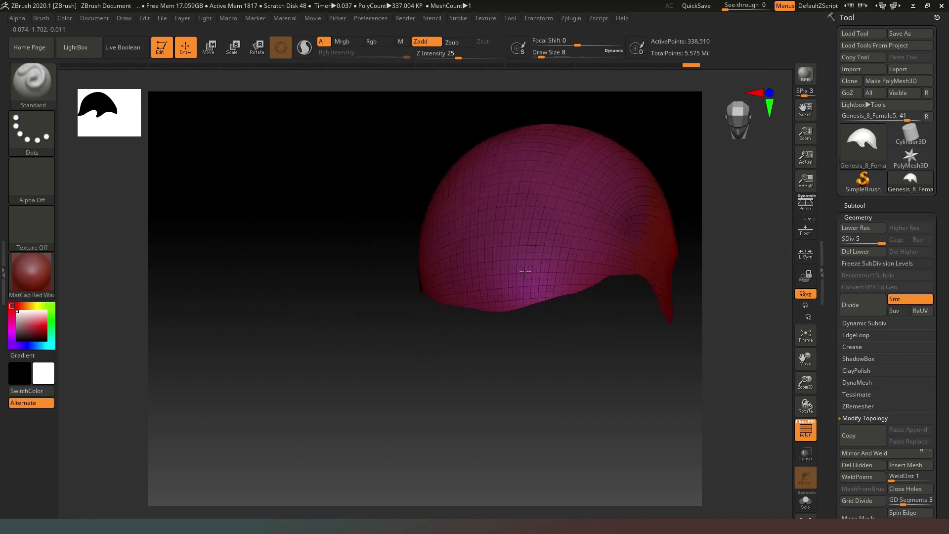
pyautogui.moveTo(525, 271); pyautogui.dragTo(616, 253)
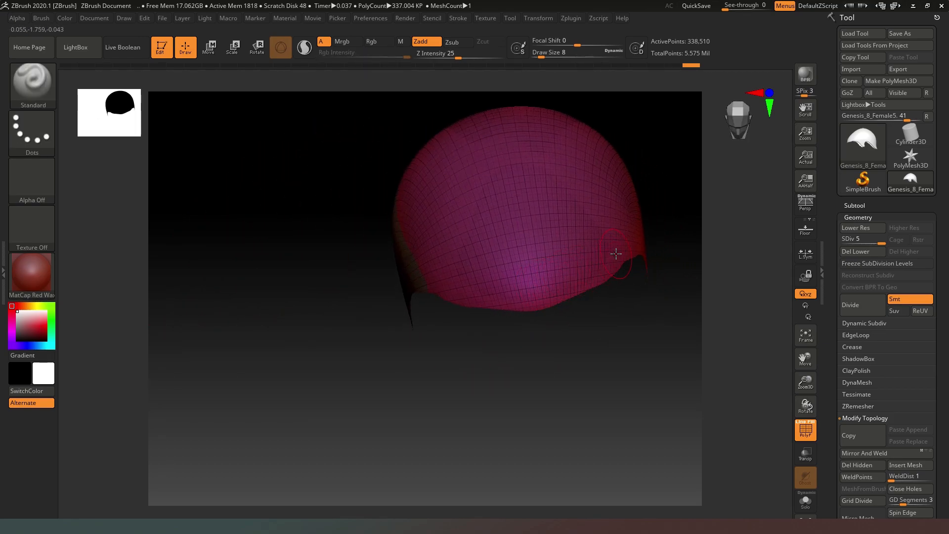
pyautogui.moveTo(616, 253); pyautogui.dragTo(490, 289)
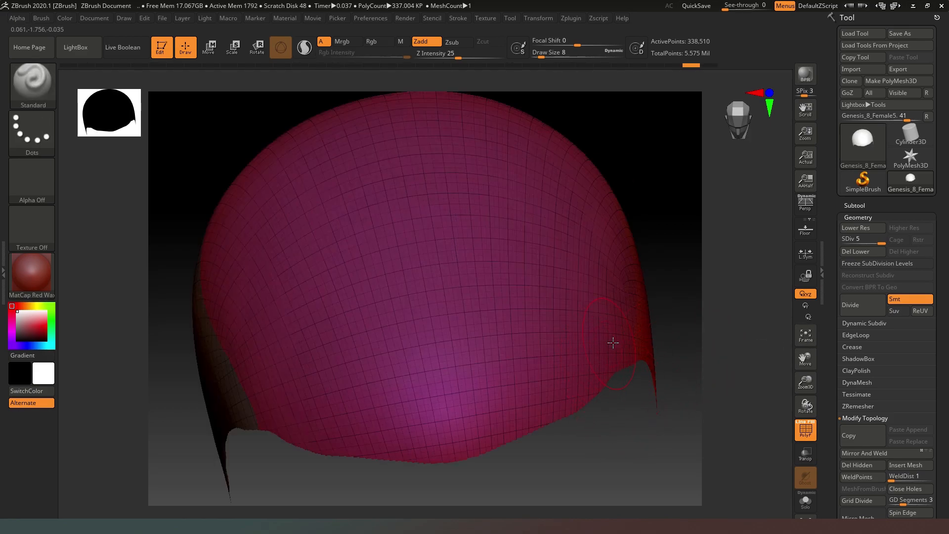
pyautogui.moveTo(611, 343); pyautogui.dragTo(391, 397)
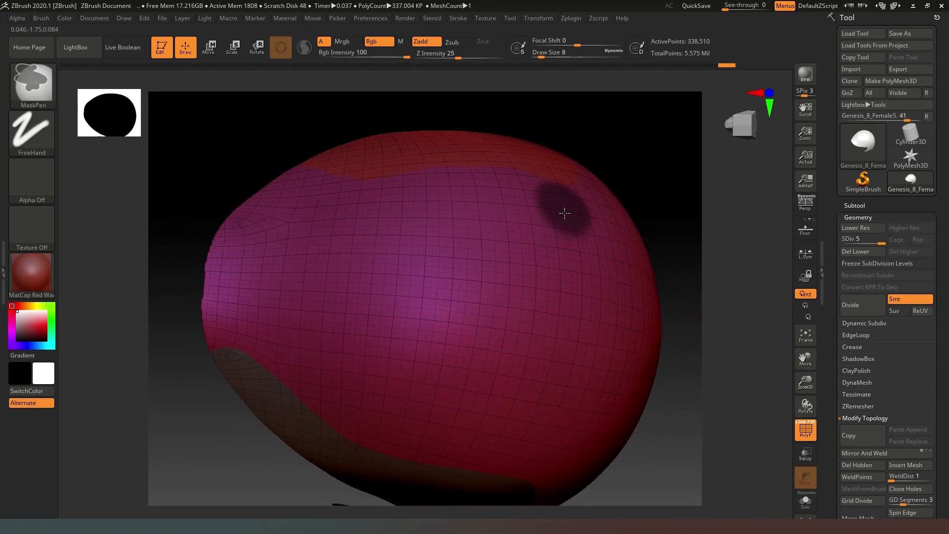
# Mask strips along both sides of the crown, fill it in, and blur the mask edges
pyautogui.moveTo(564, 212); pyautogui.dragTo(452, 451)
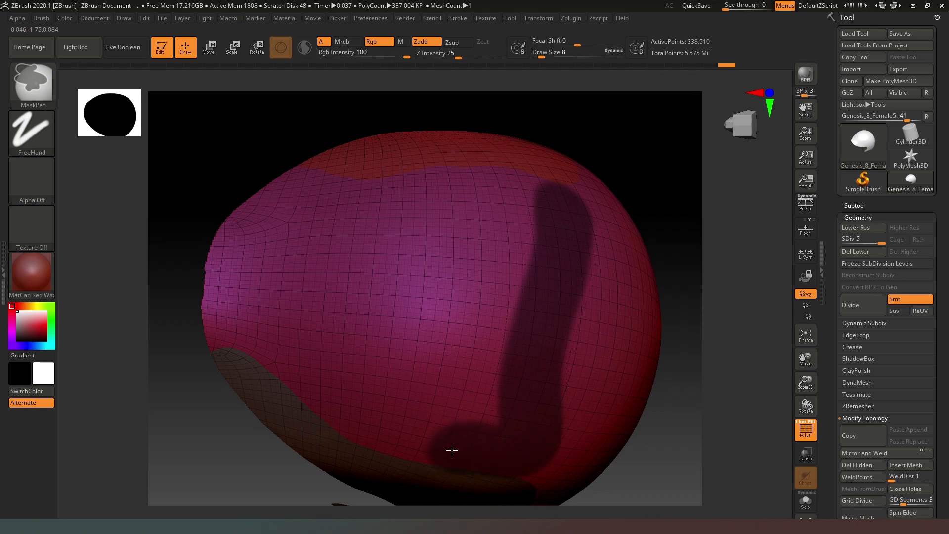
pyautogui.moveTo(451, 450); pyautogui.dragTo(268, 347)
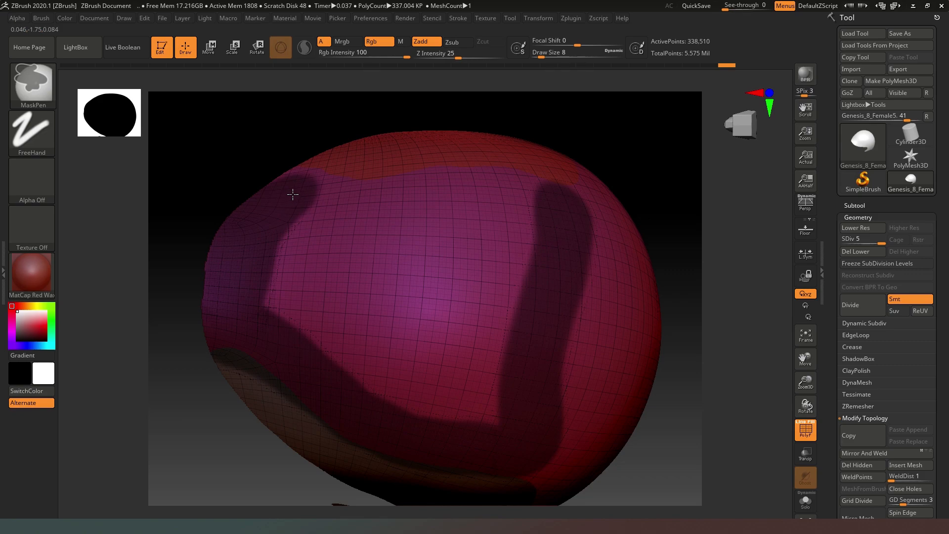
pyautogui.moveTo(294, 194); pyautogui.dragTo(467, 187)
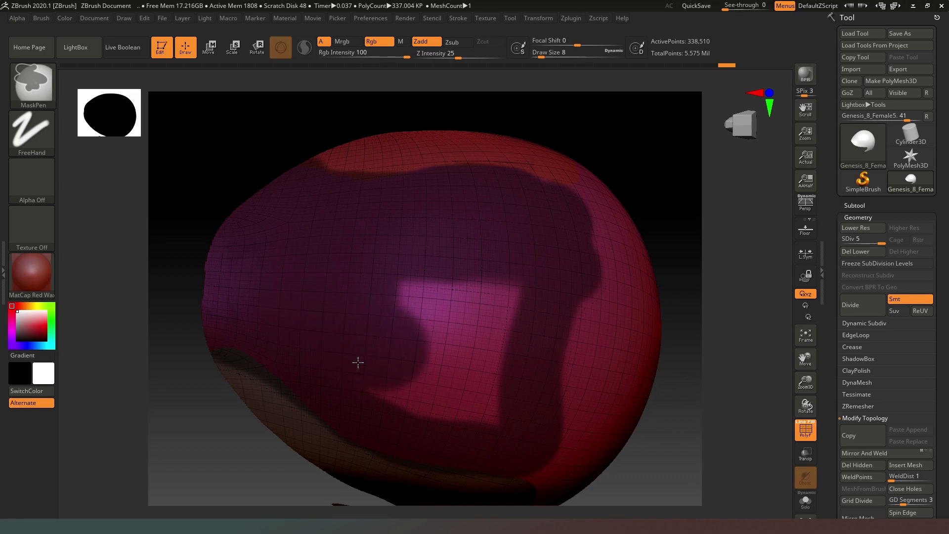
pyautogui.moveTo(357, 363); pyautogui.dragTo(475, 329)
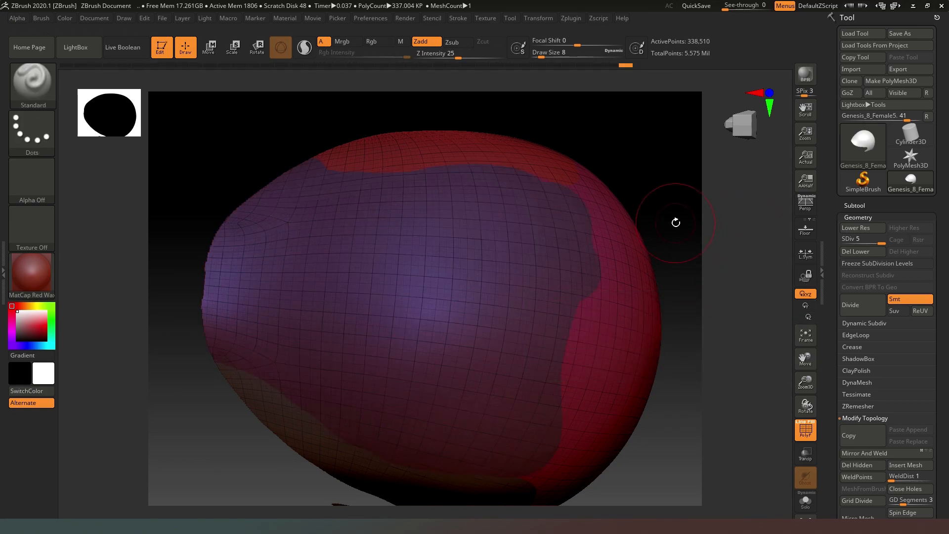
pyautogui.moveTo(675, 223); pyautogui.dragTo(671, 197)
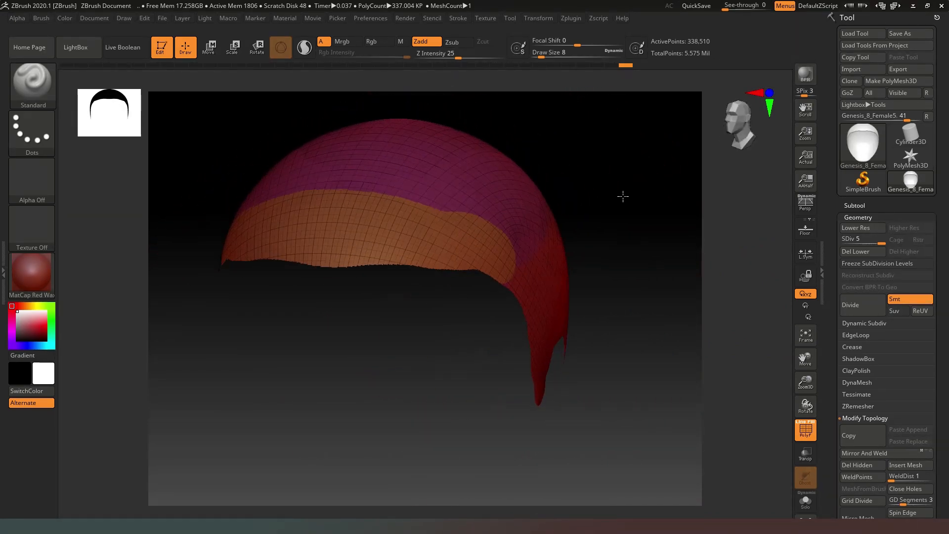
# Rotate the cap to the front and grow a FiberMesh preview of about 50,000 fibers
pyautogui.moveTo(623, 196); pyautogui.dragTo(665, 304)
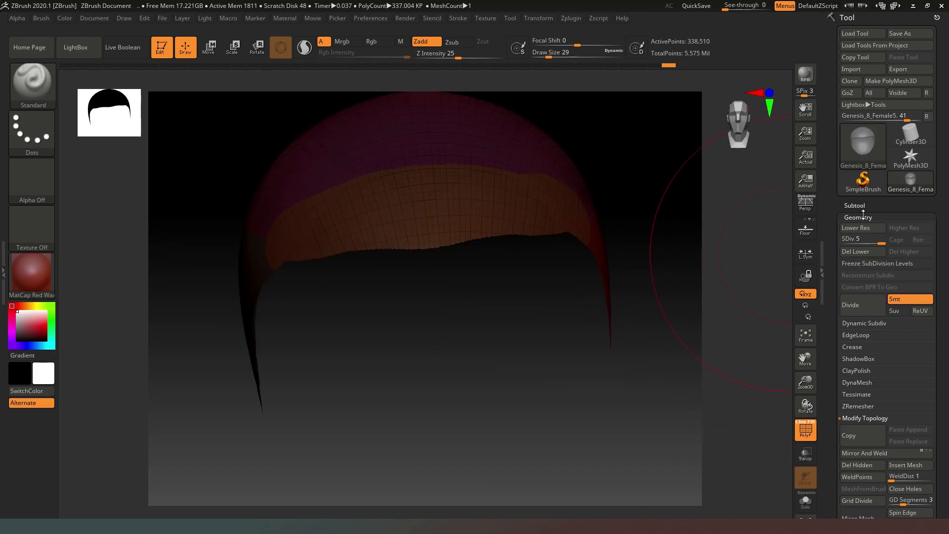
pyautogui.click(859, 216)
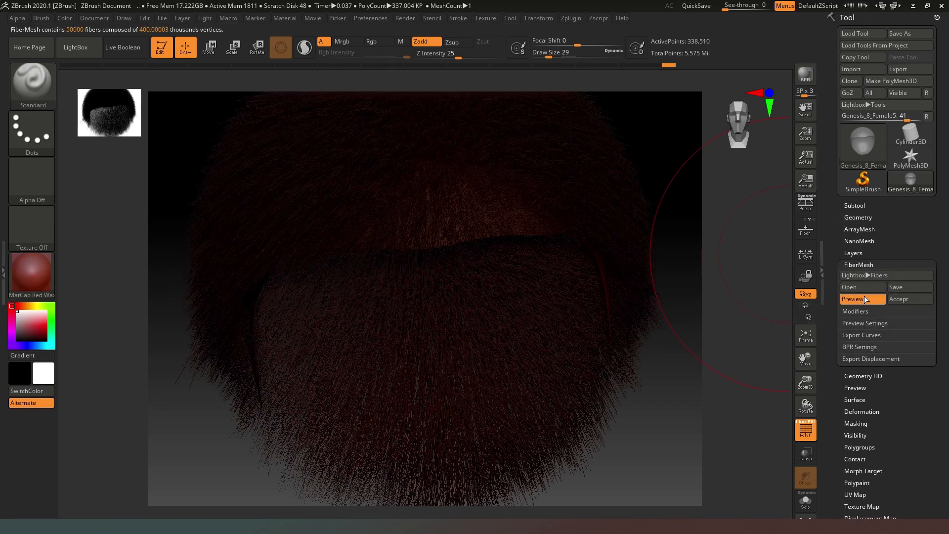
# In FiberMesh Modifiers set MaxFibers to 15 thousand and Length to 600
pyautogui.click(862, 299)
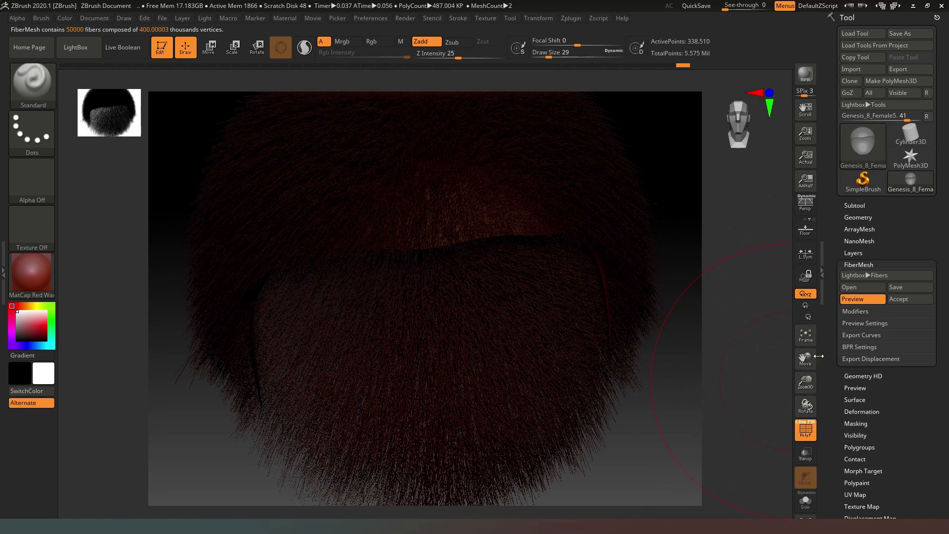
pyautogui.click(856, 312)
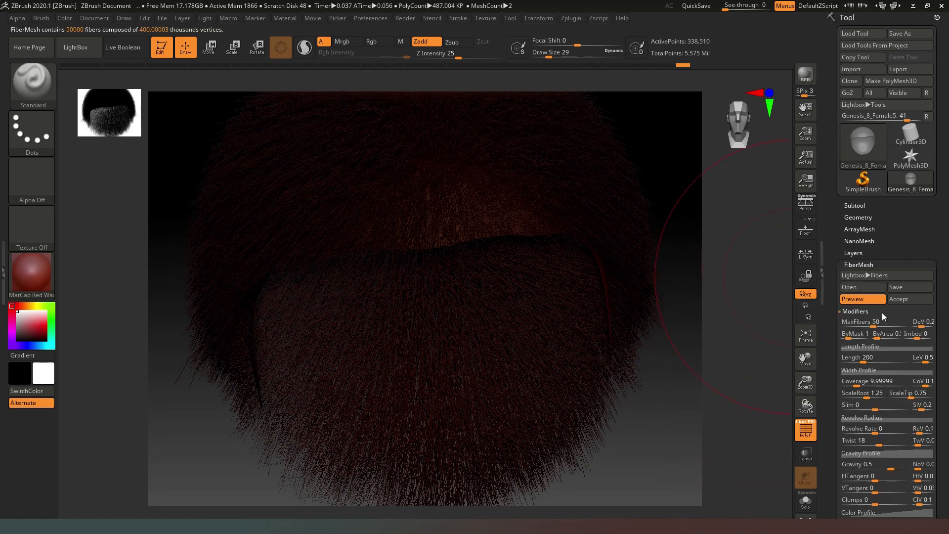
pyautogui.click(862, 322)
pyautogui.write('15')
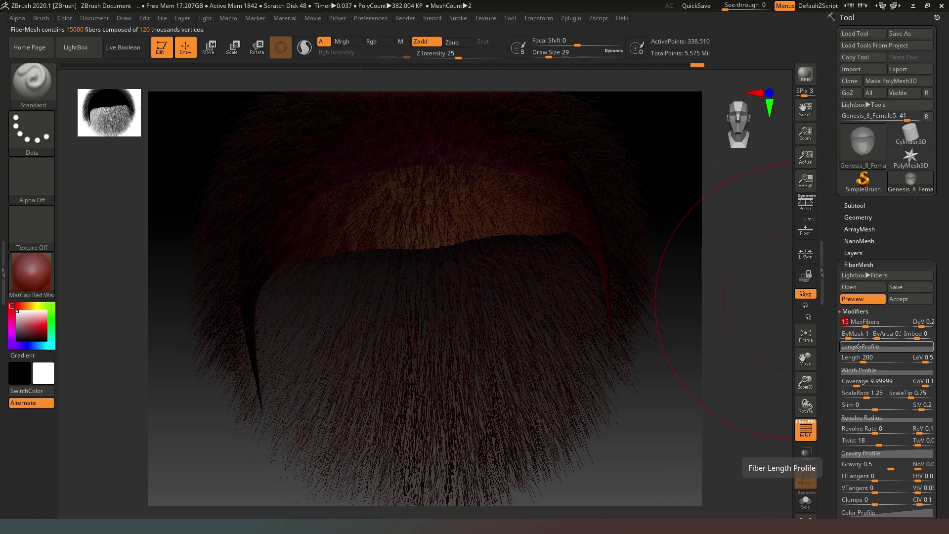
pyautogui.click(870, 357)
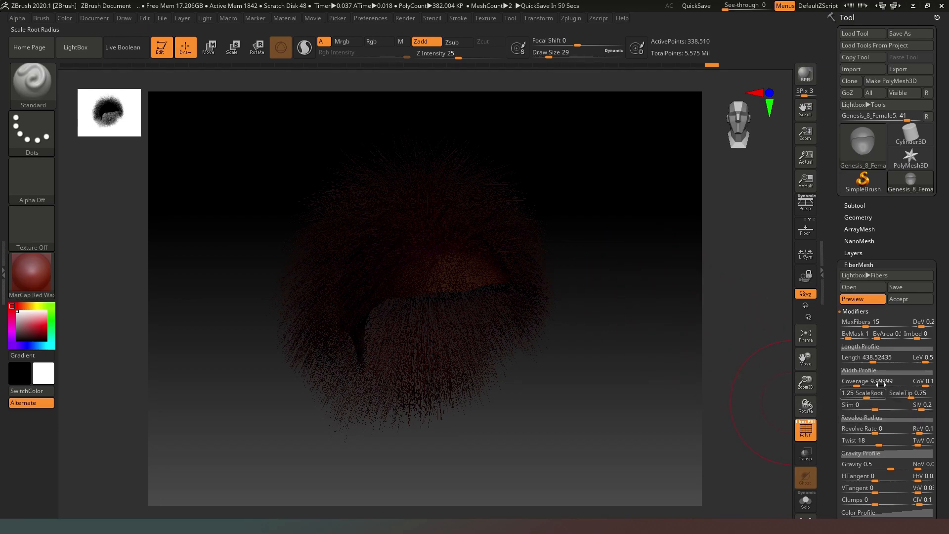
pyautogui.click(862, 357)
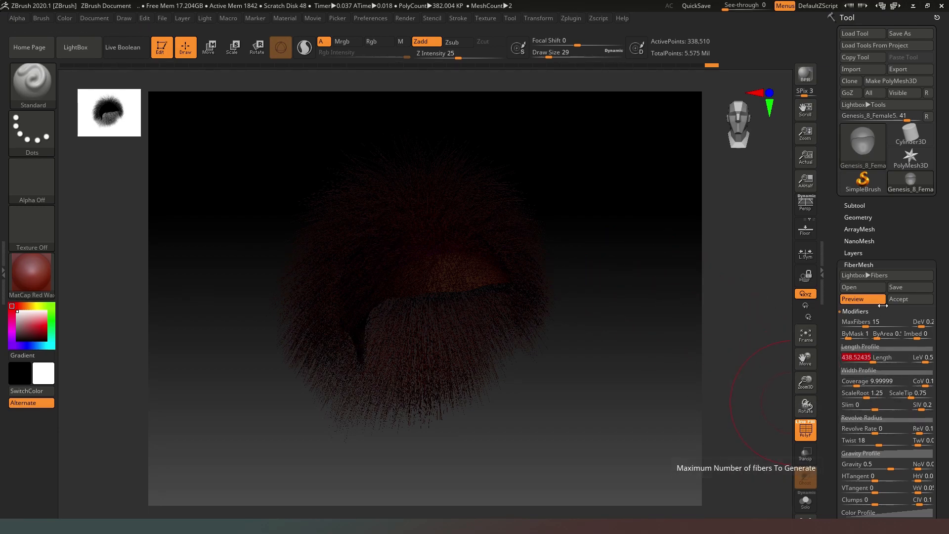
pyautogui.moveTo(860, 357); pyautogui.dragTo(884, 357)
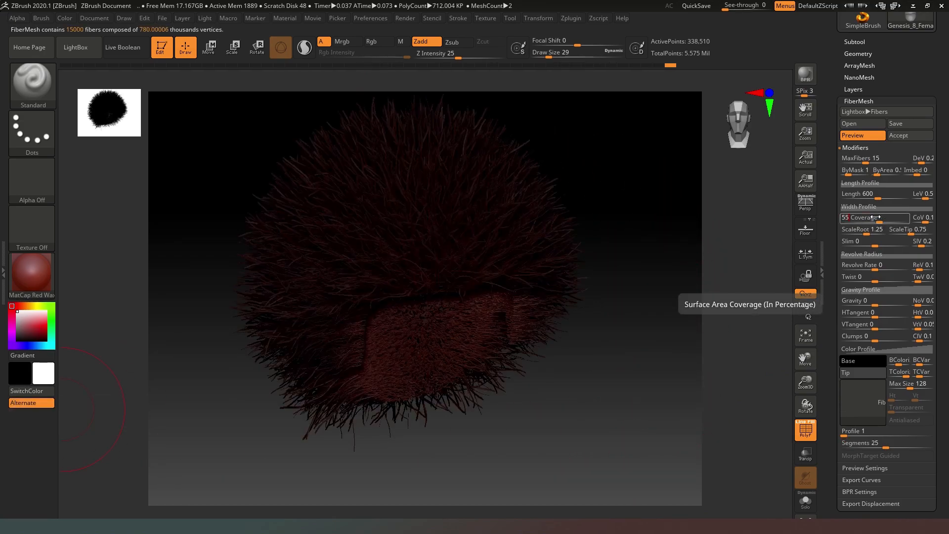
# Set fiber Coverage to 55 with Twist and Gravity at 0, then view the cap
pyautogui.moveTo(424, 273); pyautogui.dragTo(627, 332)
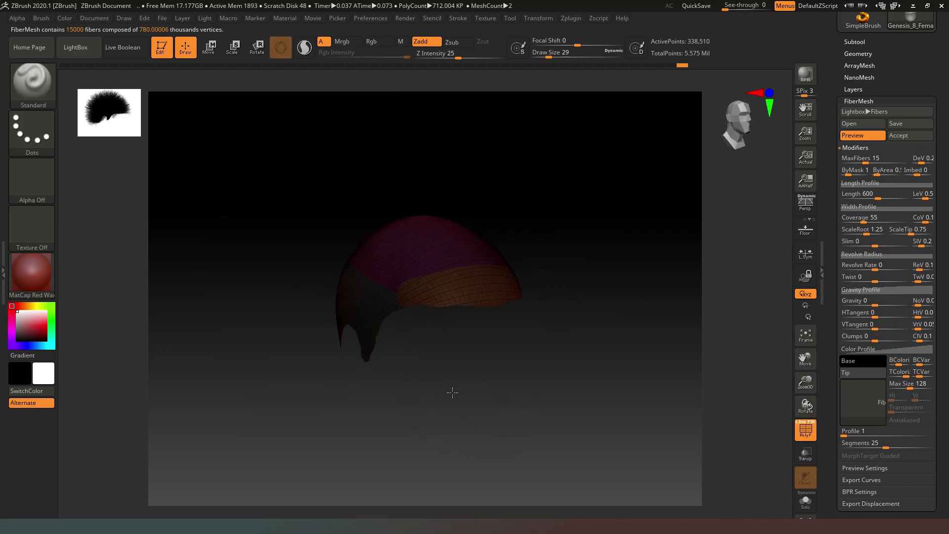
pyautogui.moveTo(856, 194); pyautogui.dragTo(884, 194)
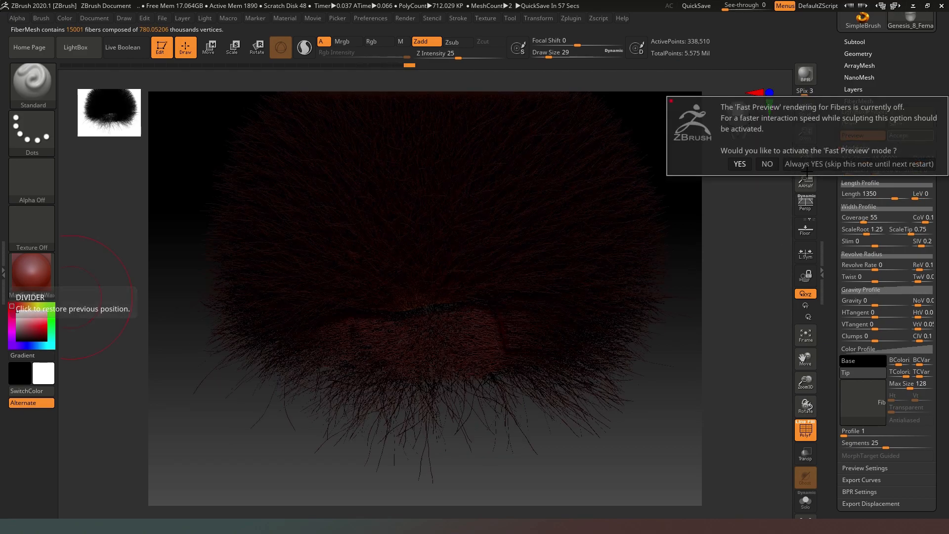
# Accept the fibers as the Fibers16 subtool with Fast Preview on and inspect from the back
pyautogui.click(738, 164)
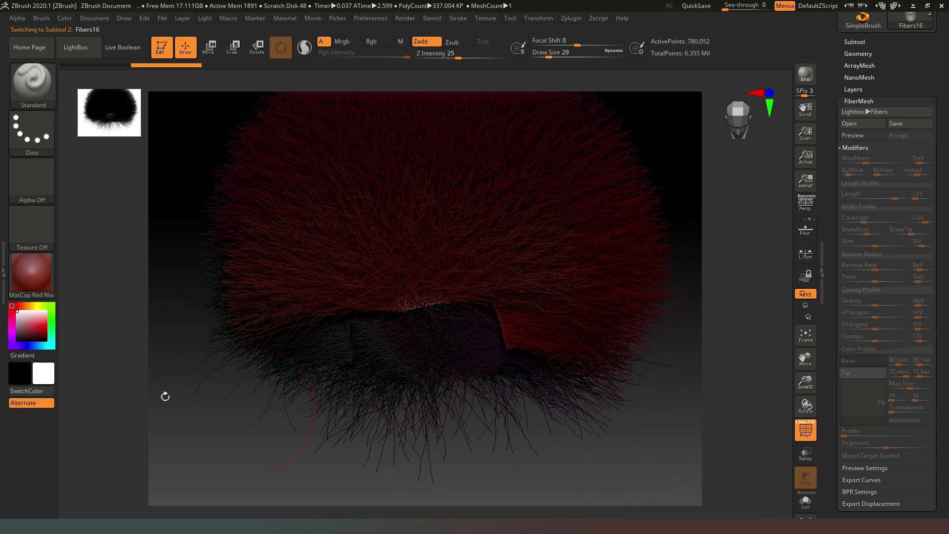
pyautogui.click(865, 160)
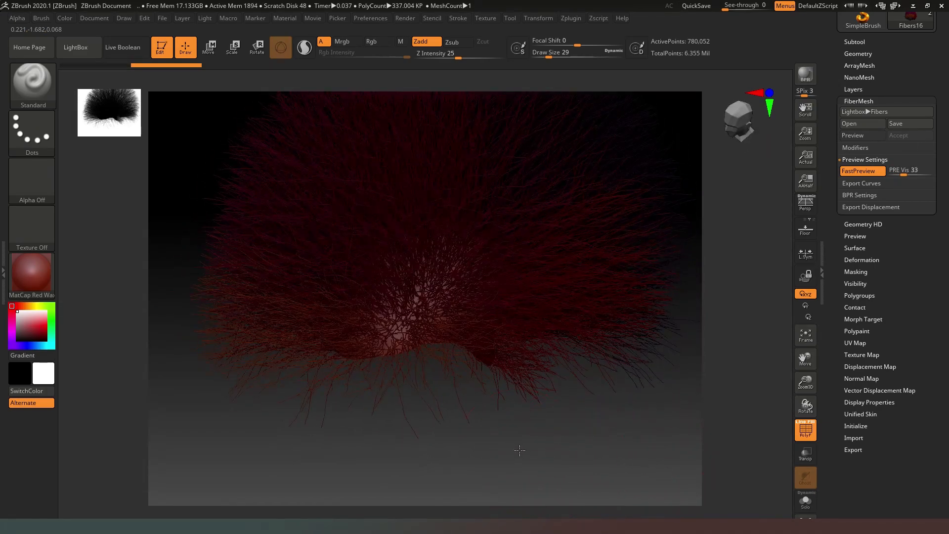
pyautogui.moveTo(519, 451); pyautogui.dragTo(503, 374)
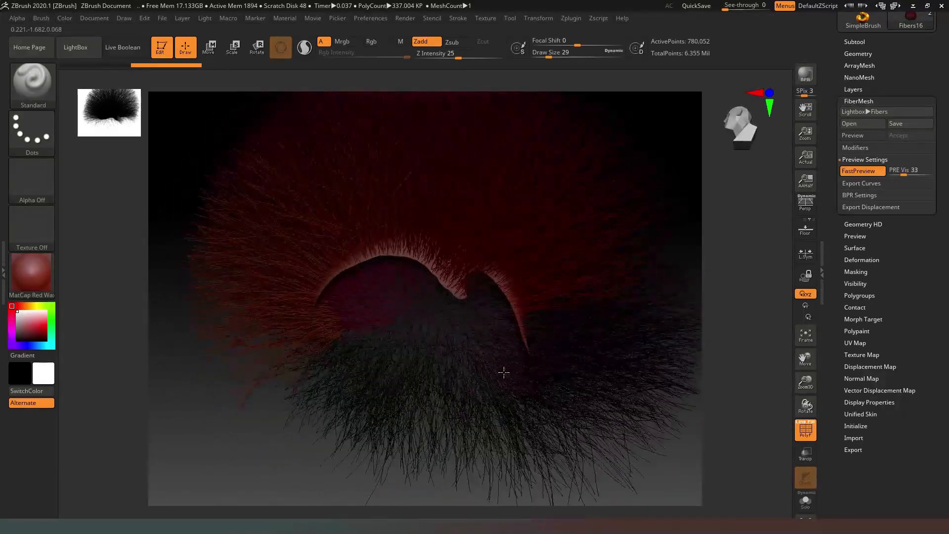
pyautogui.moveTo(504, 373); pyautogui.dragTo(487, 417)
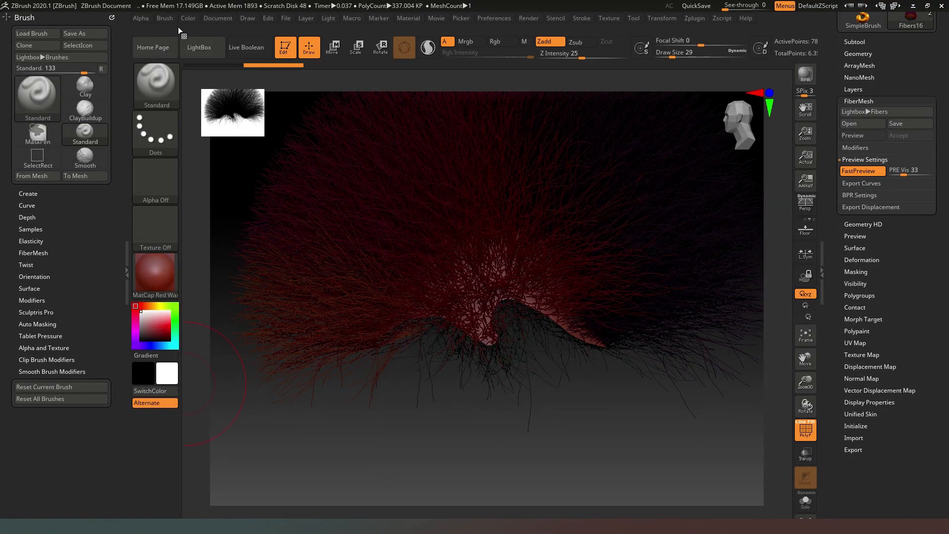
# Choose the SnakeHook brush from the brush library for pulling fiber strands
pyautogui.click(164, 18)
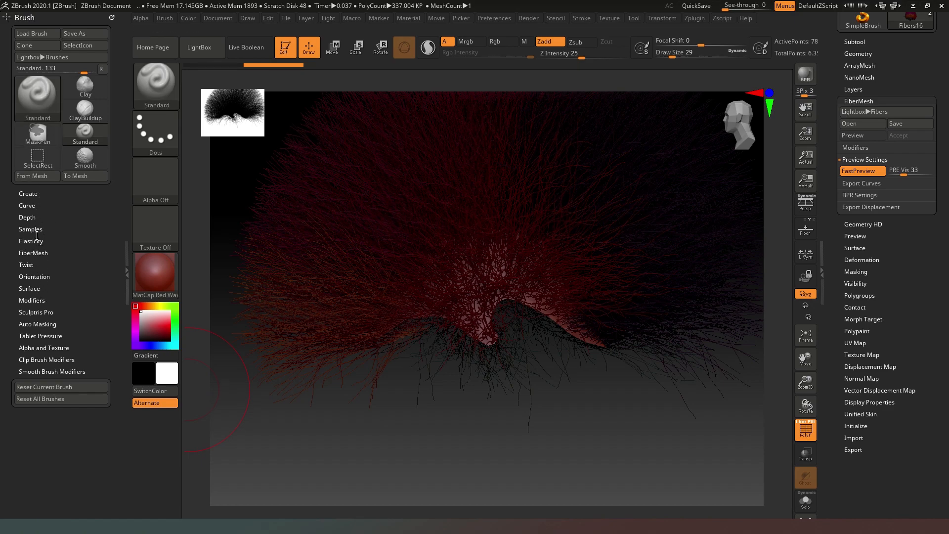
pyautogui.click(33, 252)
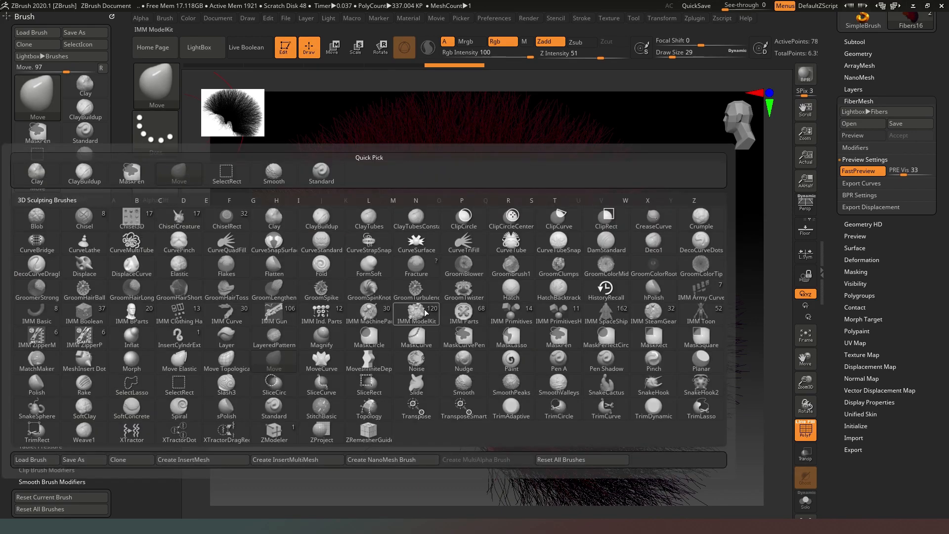
pyautogui.moveTo(416, 313)
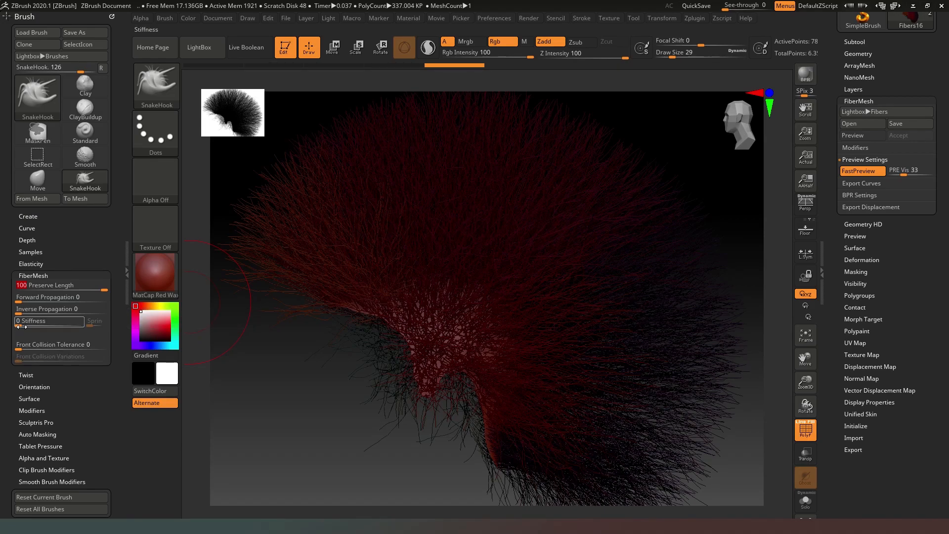
# Raise fiber Stiffness to about 50 and comb the strands back into a rounded swept style
pyautogui.moveTo(21, 320); pyautogui.dragTo(51, 320)
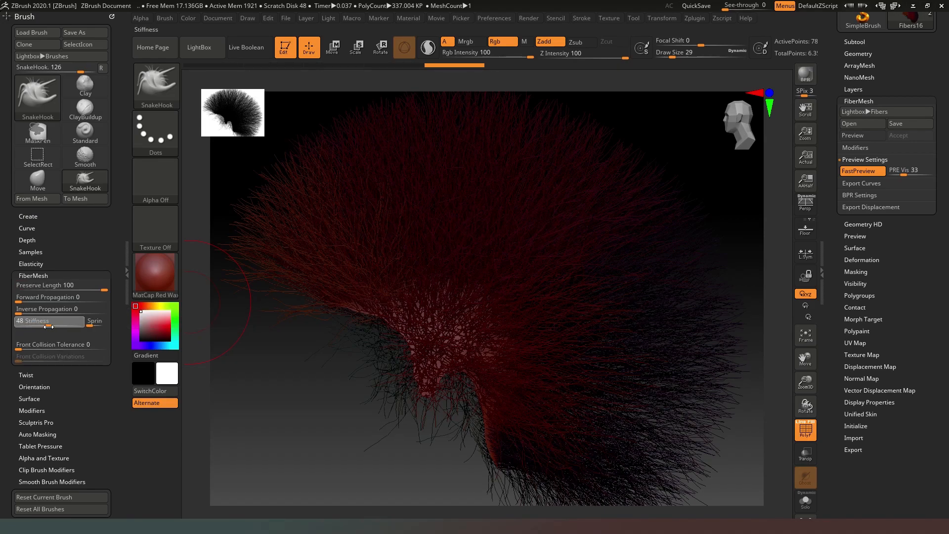
pyautogui.moveTo(55, 328); pyautogui.dragTo(58, 327)
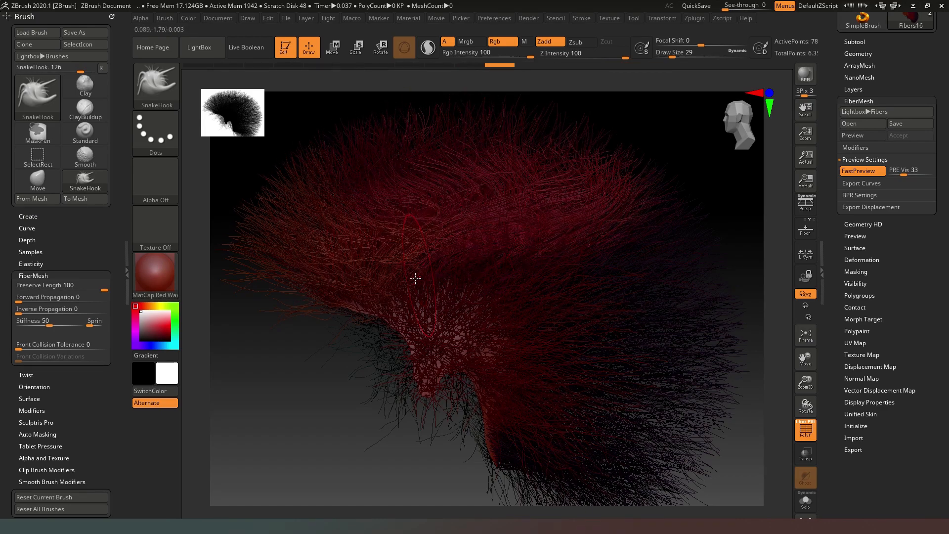
pyautogui.moveTo(415, 279); pyautogui.dragTo(484, 381)
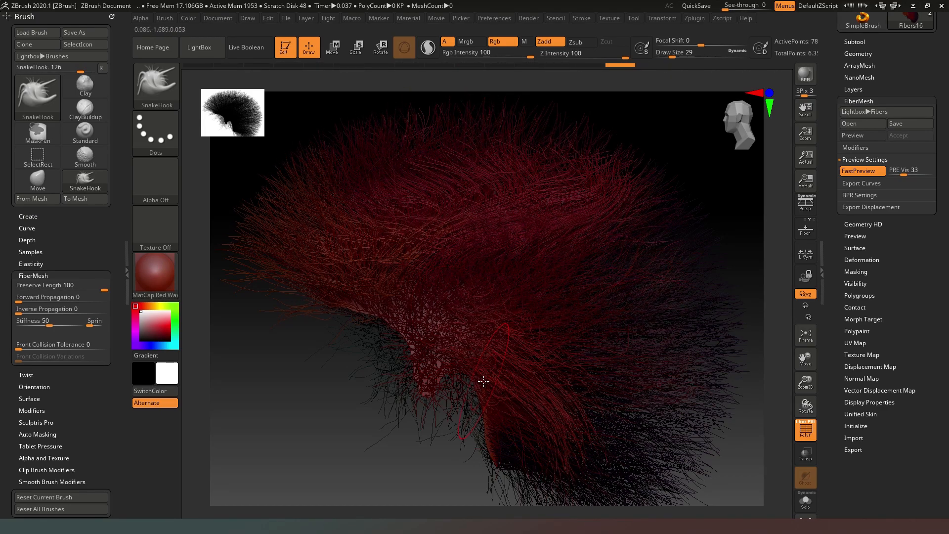
pyautogui.moveTo(485, 382); pyautogui.dragTo(498, 405)
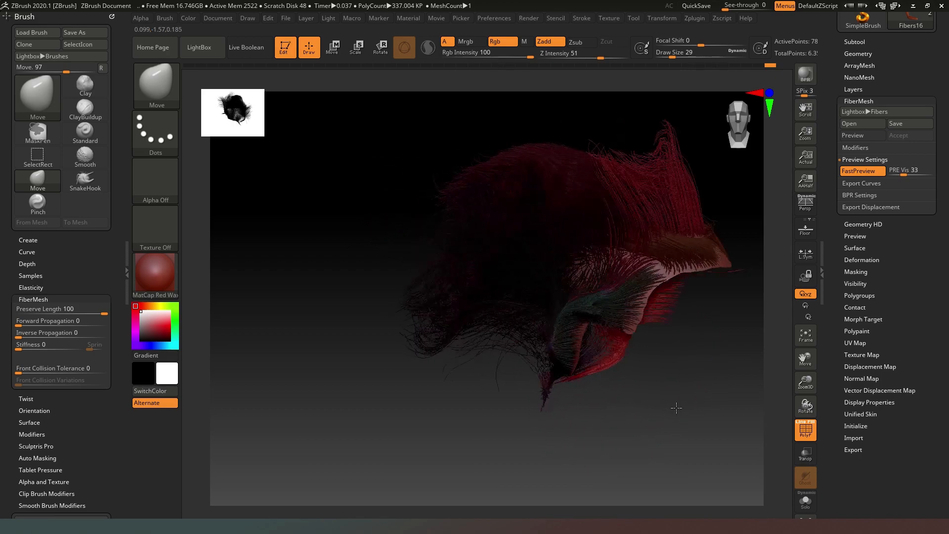
pyautogui.moveTo(677, 409); pyautogui.dragTo(603, 403)
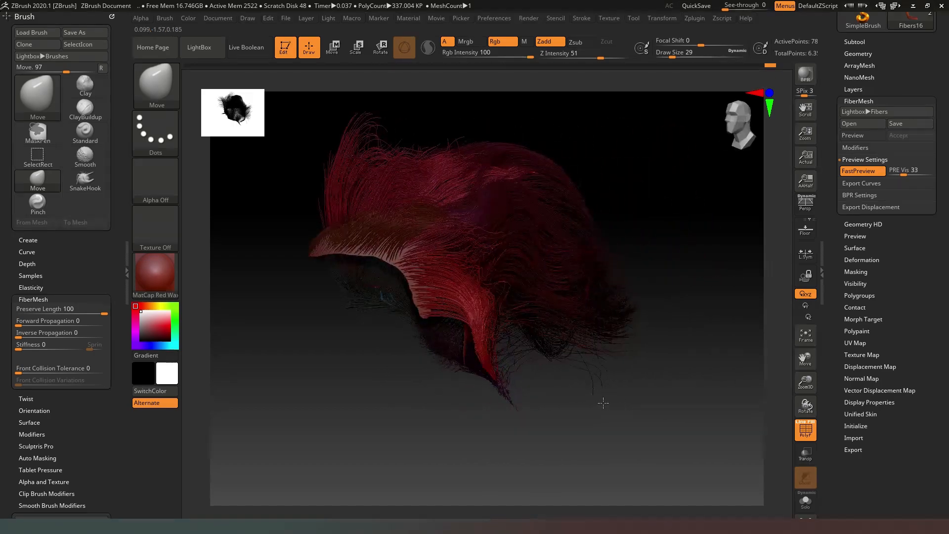
pyautogui.moveTo(603, 403); pyautogui.dragTo(636, 390)
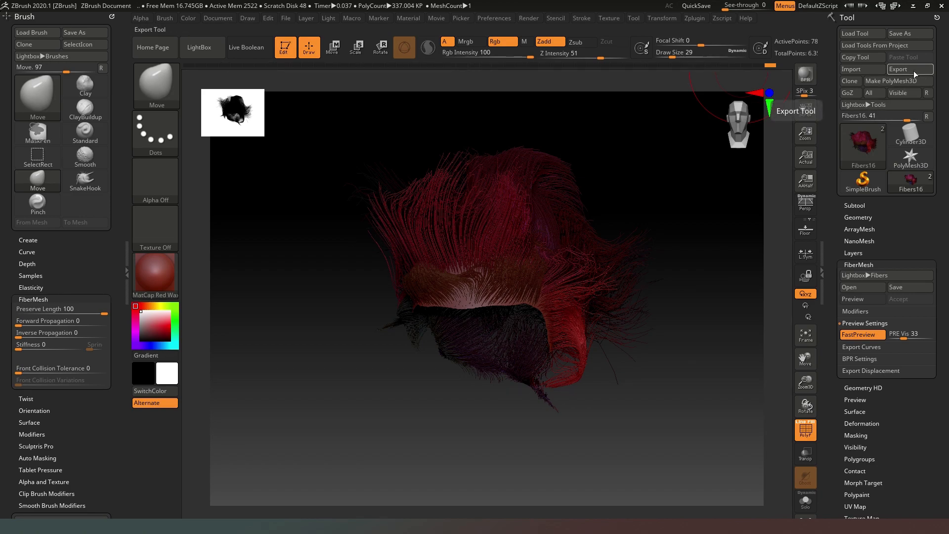
# Export the combed Fibers16 hair tool as an OBJ file
pyautogui.click(909, 69)
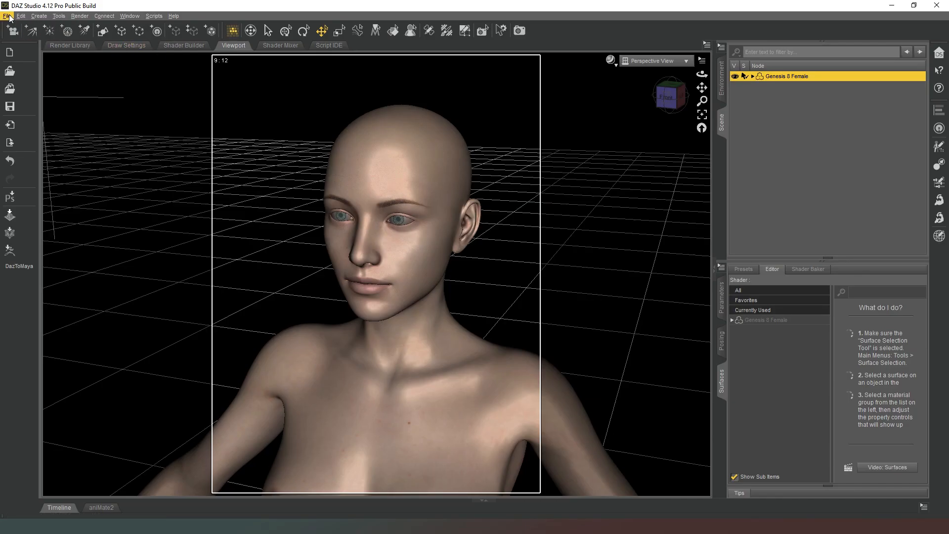
# Import the exported hair OBJ into the scene via File > Import
pyautogui.click(6, 16)
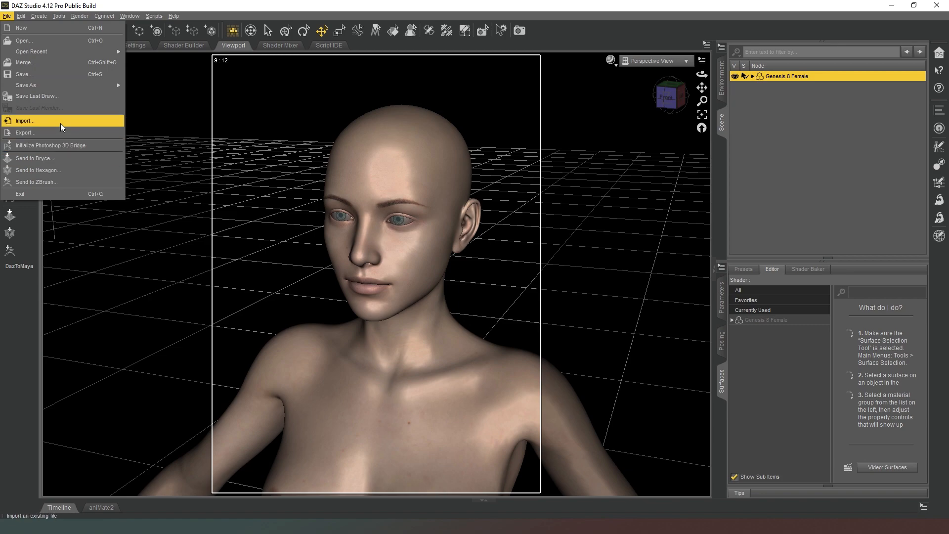
pyautogui.click(24, 121)
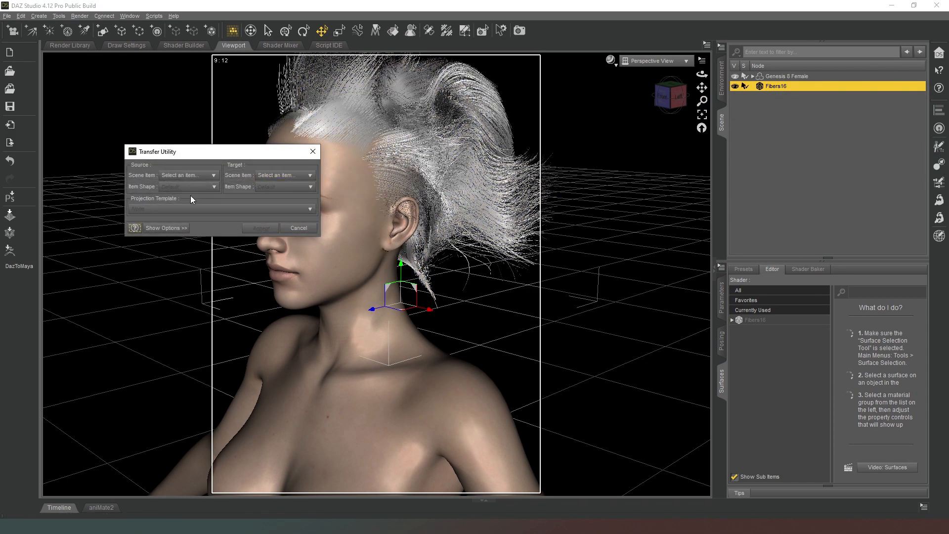
# Transfer Utility: source Genesis 8 Female, target Fibers16, Short Hair template, accept the fit
pyautogui.click(189, 175)
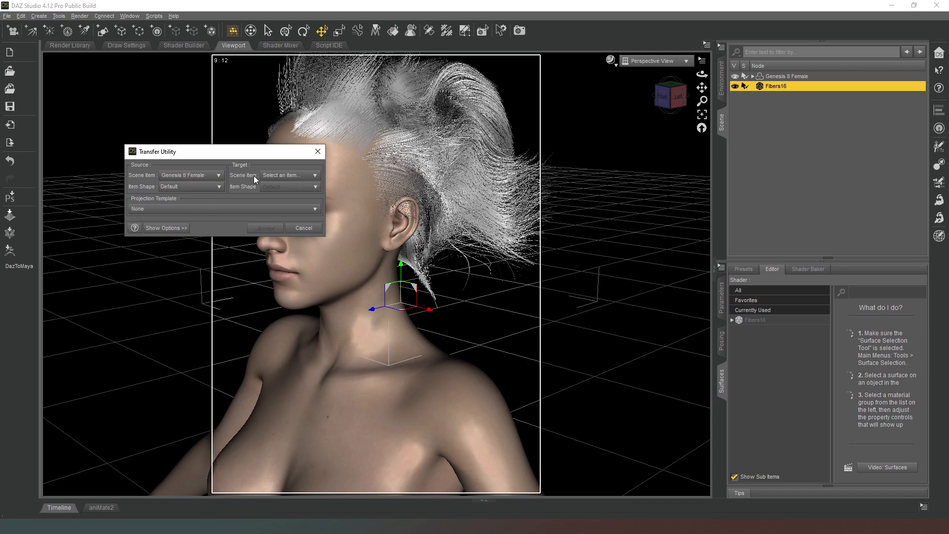
pyautogui.click(287, 175)
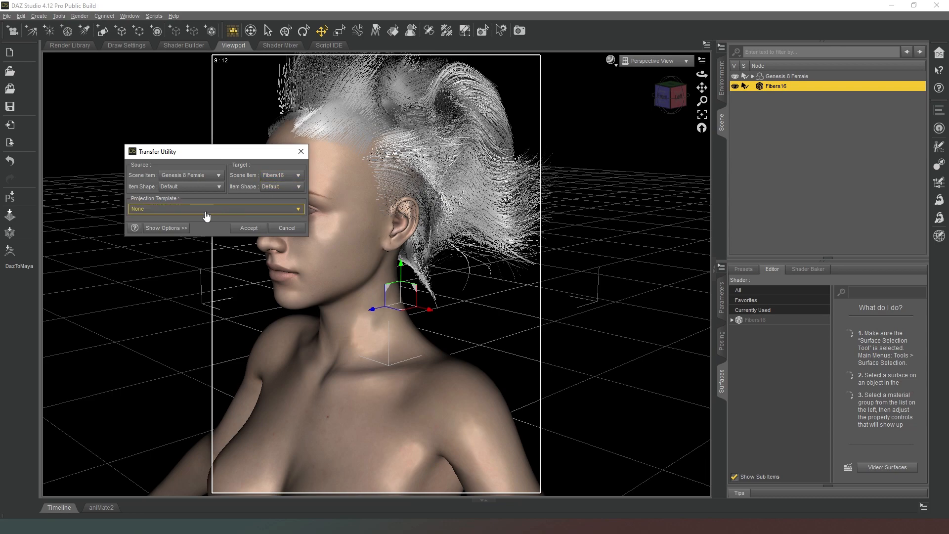
pyautogui.click(214, 209)
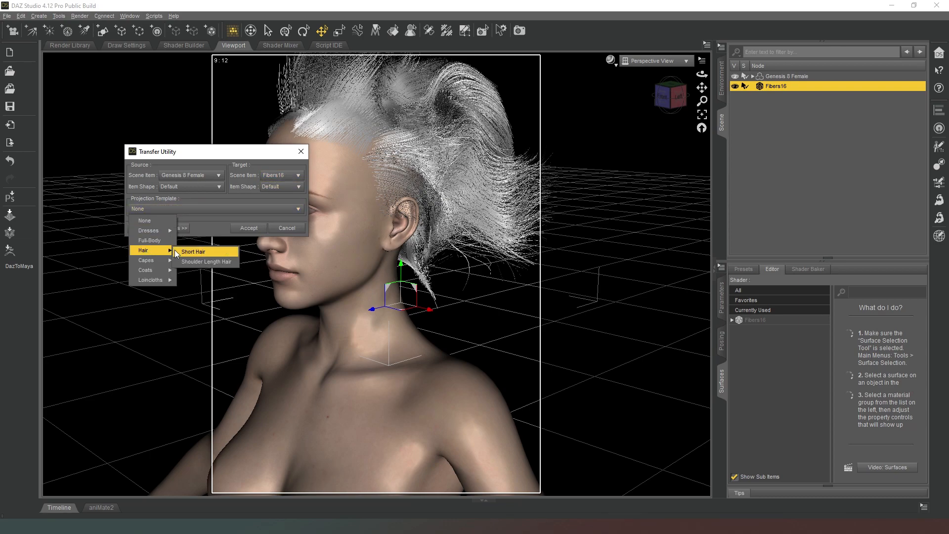
pyautogui.click(193, 252)
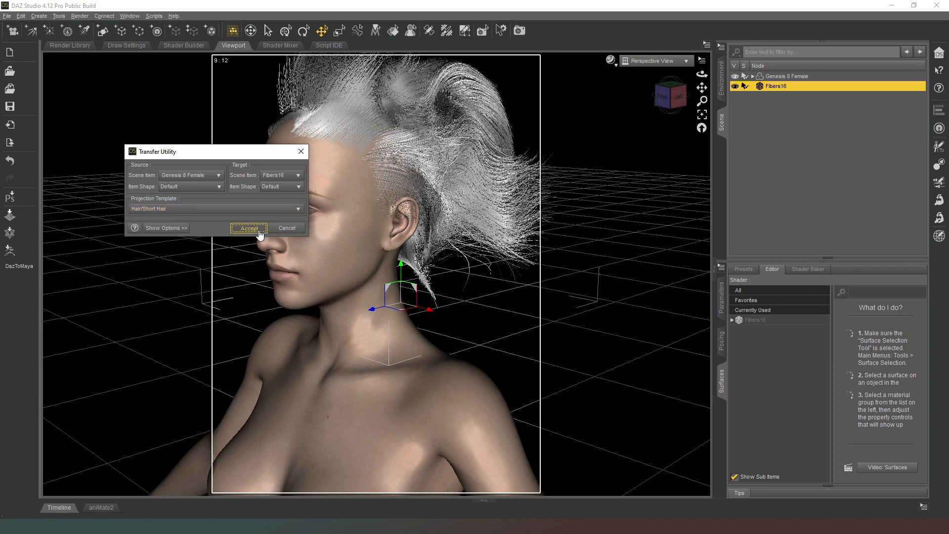
pyautogui.click(248, 229)
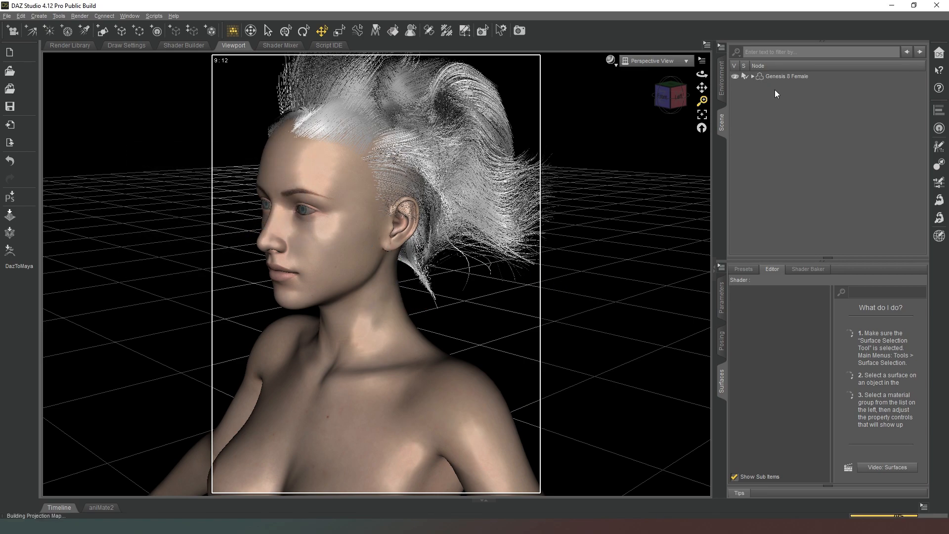
pyautogui.click(753, 76)
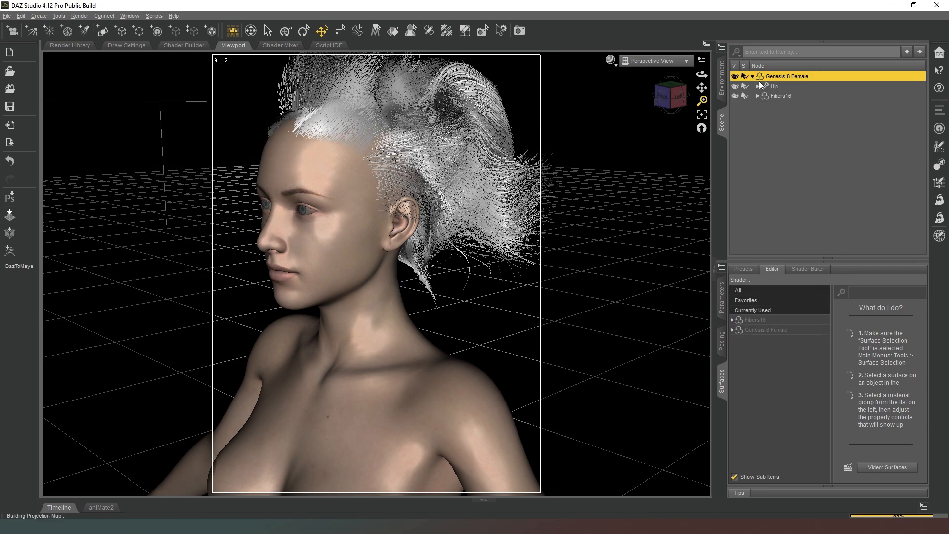
# Set Fibers16's Base Color to yellow in Surfaces and show the viewport Texture Shaded
pyautogui.click(781, 95)
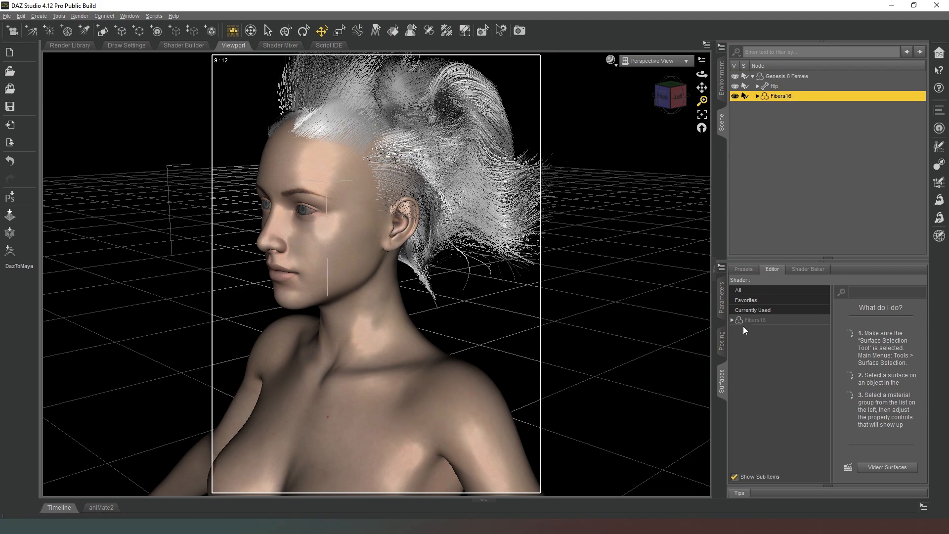
pyautogui.click(756, 319)
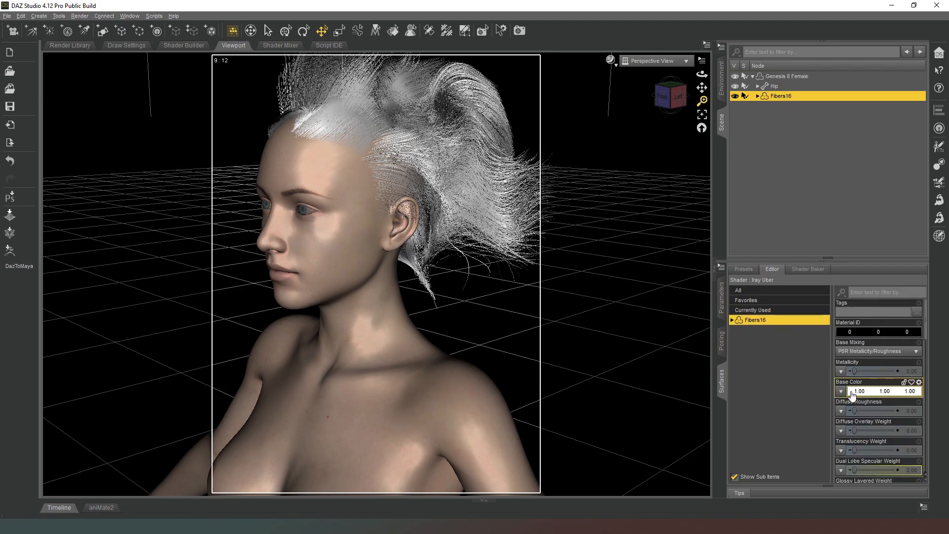
pyautogui.click(859, 391)
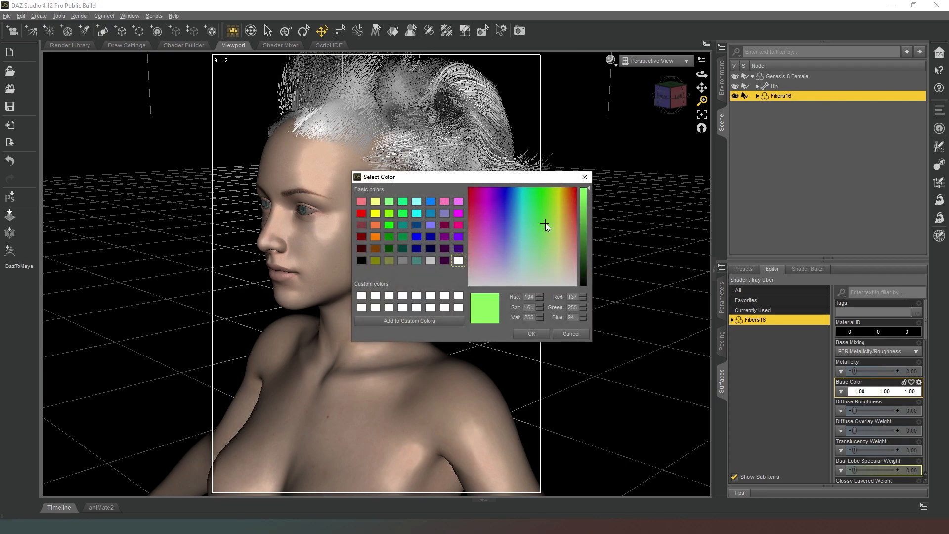
pyautogui.click(530, 334)
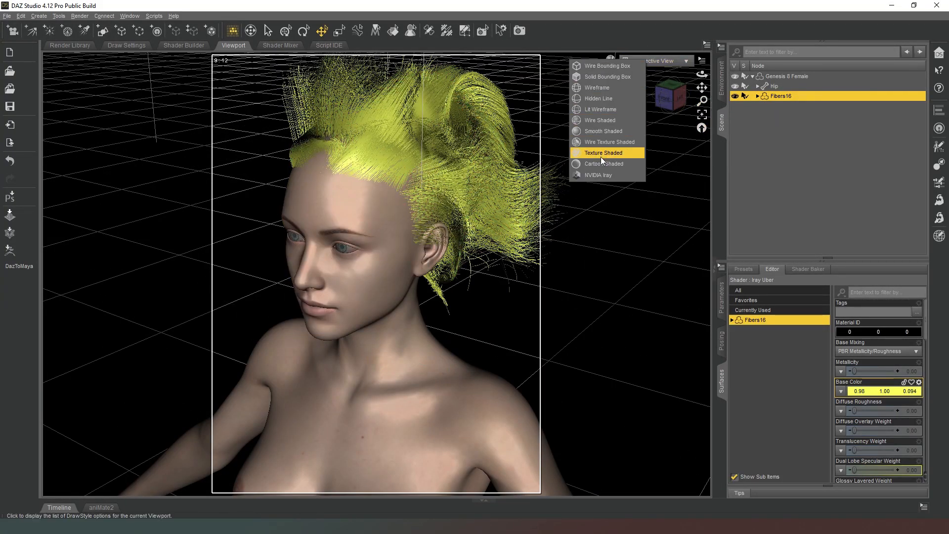
pyautogui.click(603, 152)
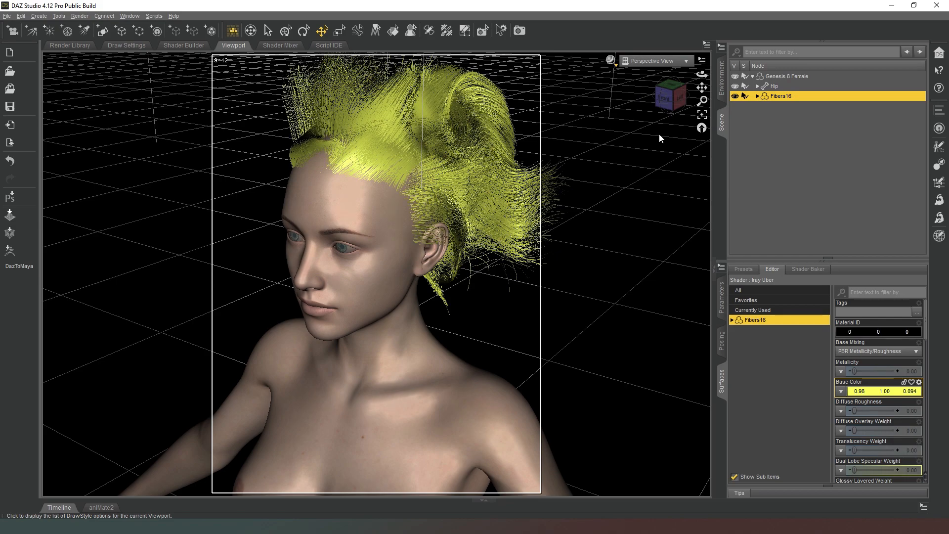